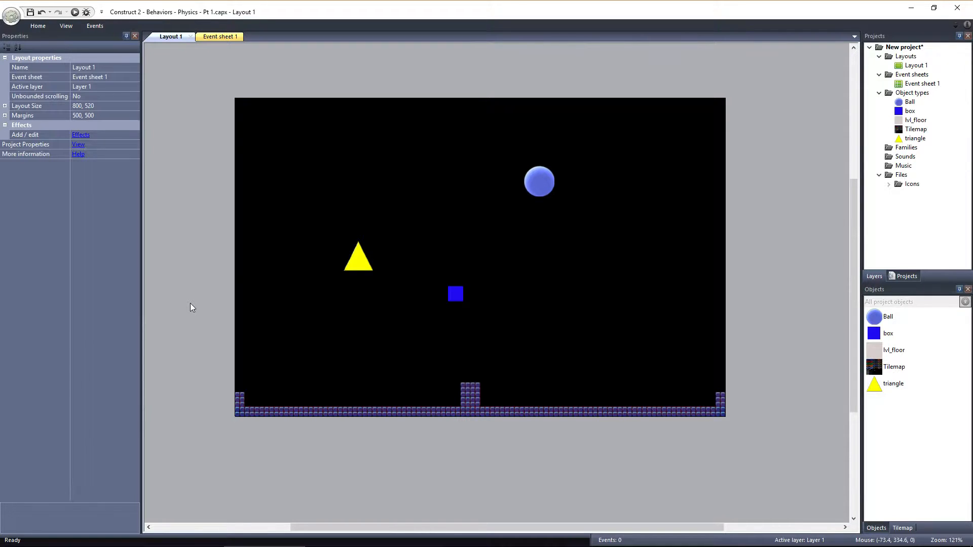
mouse_move(444, 303)
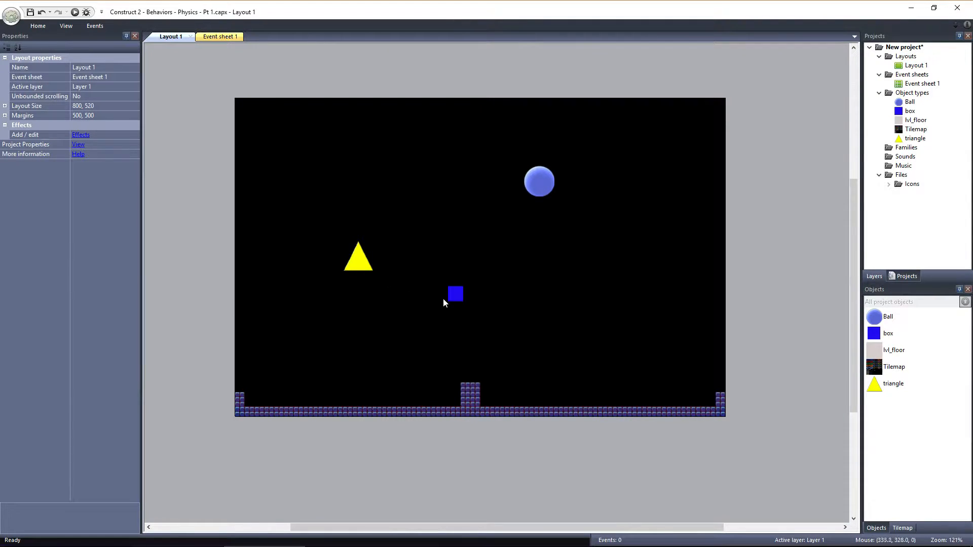
mouse_move(242, 401)
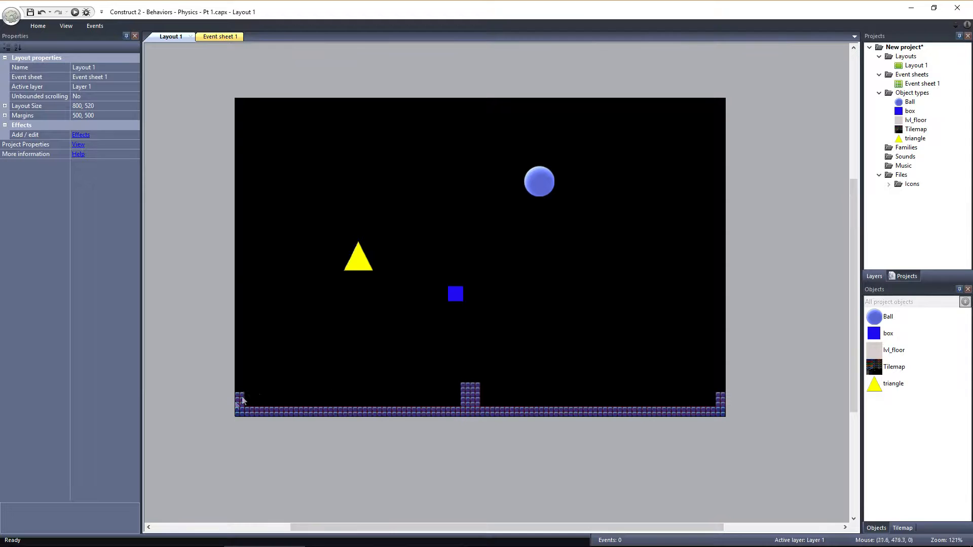
mouse_move(761, 392)
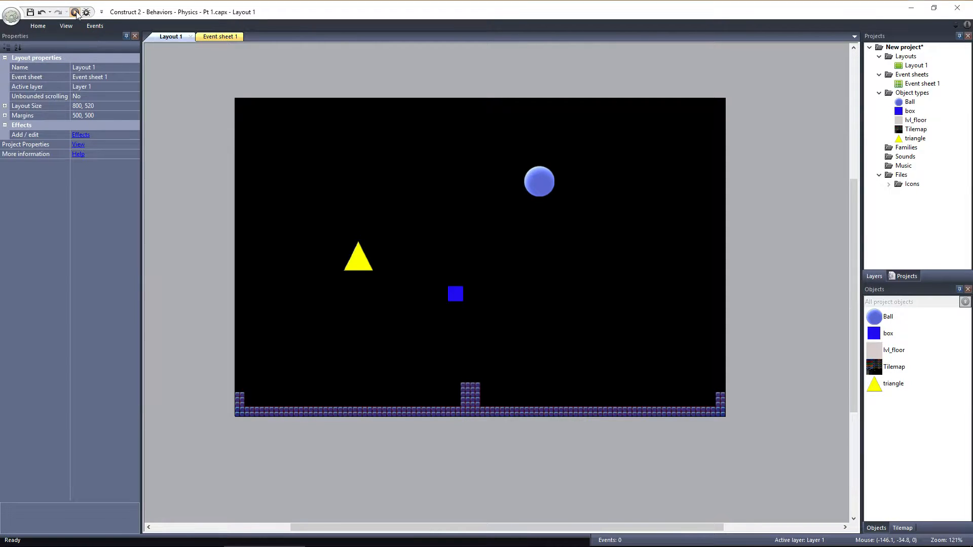
Step: Preview the layout in the browser, then return to the layout editor
left_click(74, 12)
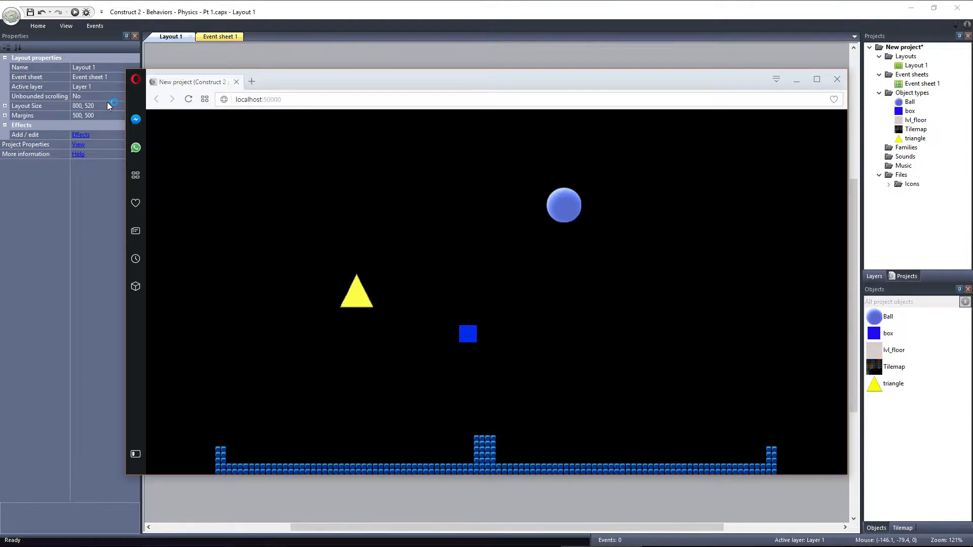
mouse_move(769, 11)
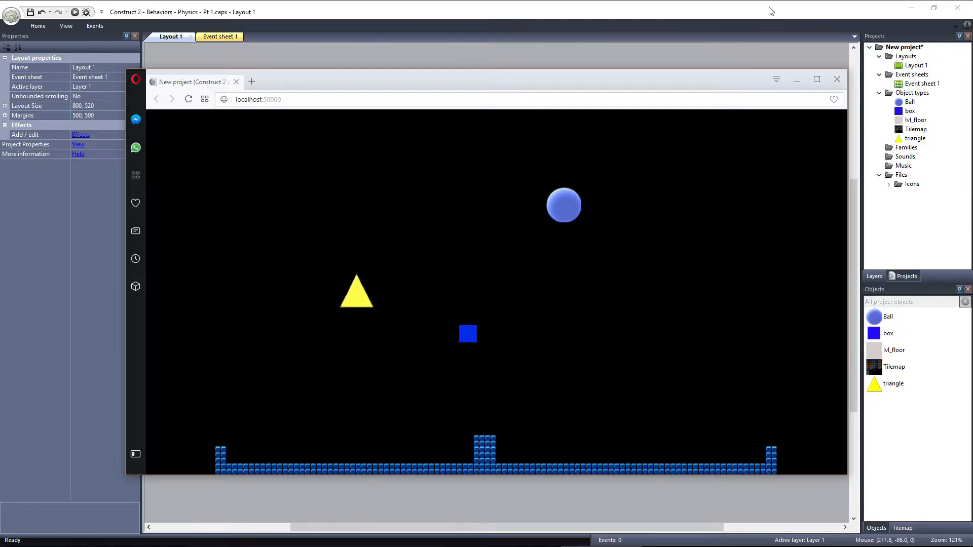
left_click(836, 79)
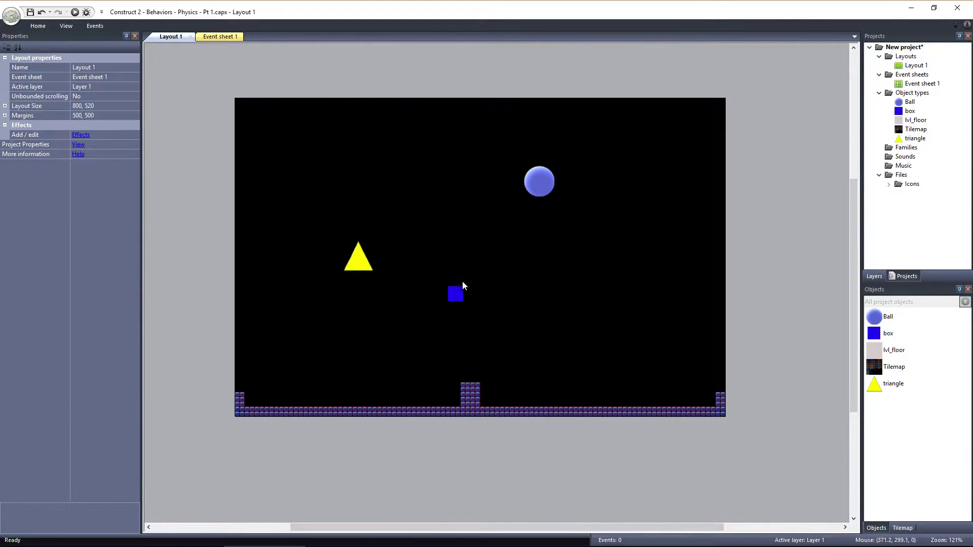
Step: Add the Physics behavior (under Movements) to the blue box with default settings
left_click(85, 192)
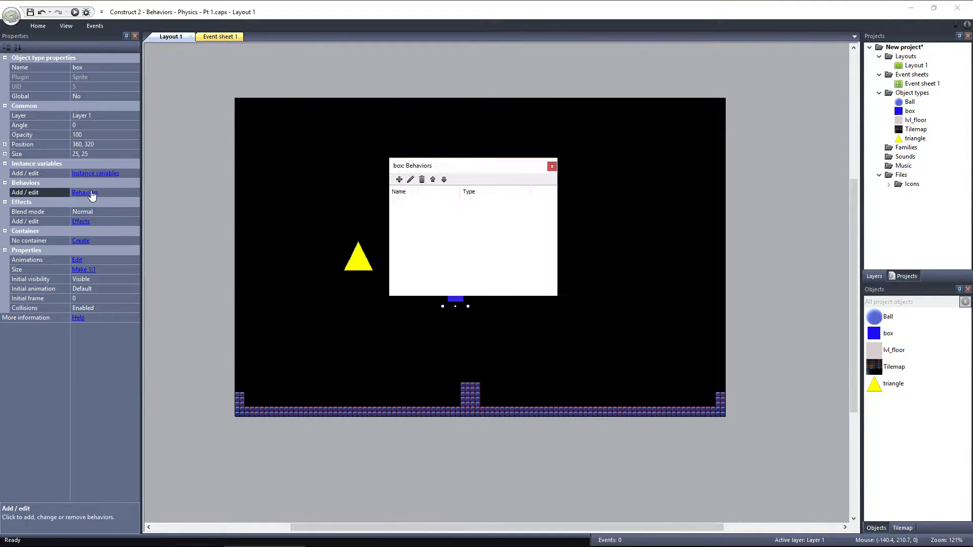
left_click(399, 179)
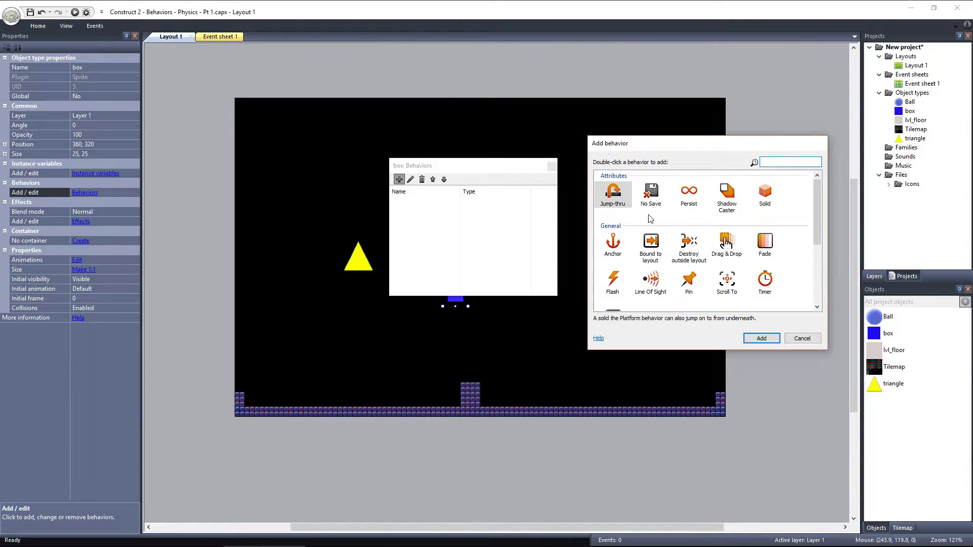
scroll("down", 3)
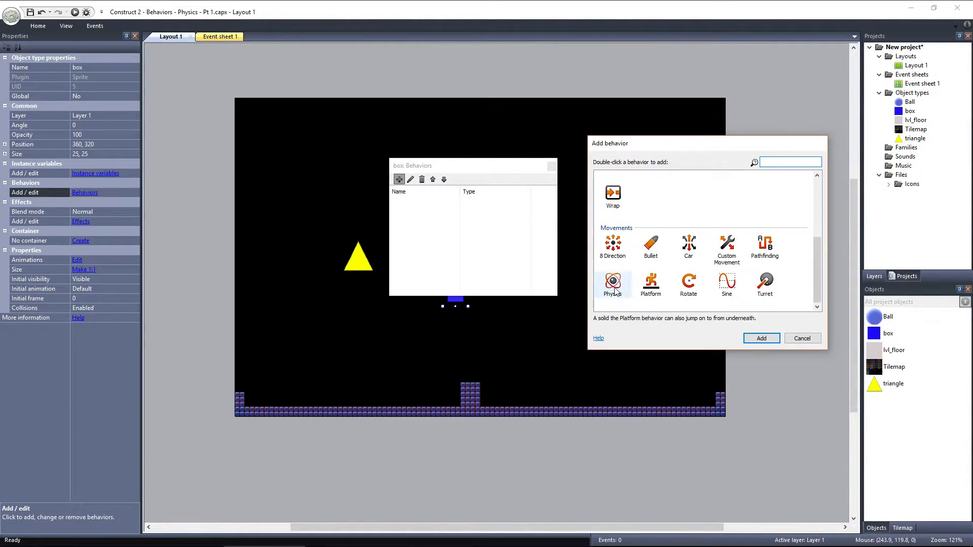
double_click(613, 283)
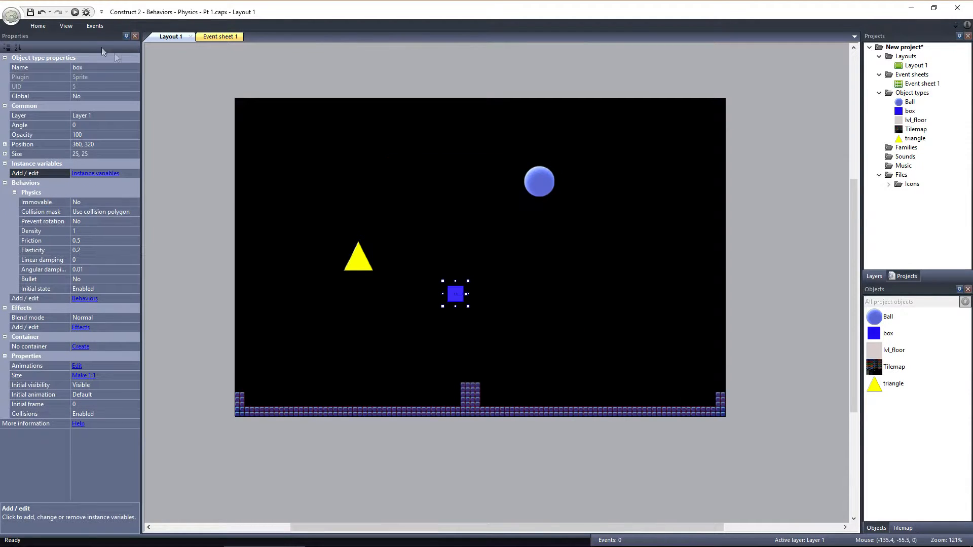
left_click(74, 12)
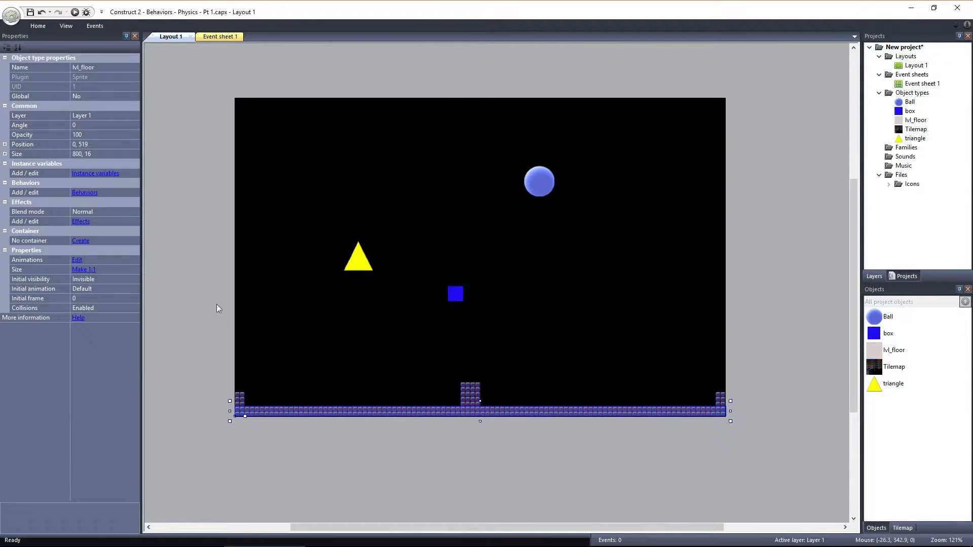
Step: Add a Physics behavior to lvl_floor and set Immovable to Yes
left_click(84, 192)
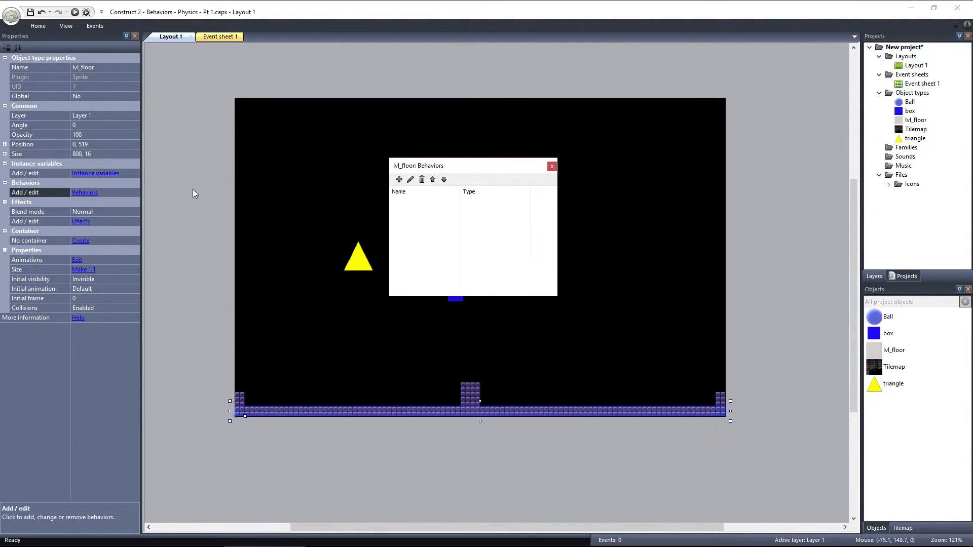
left_click(400, 180)
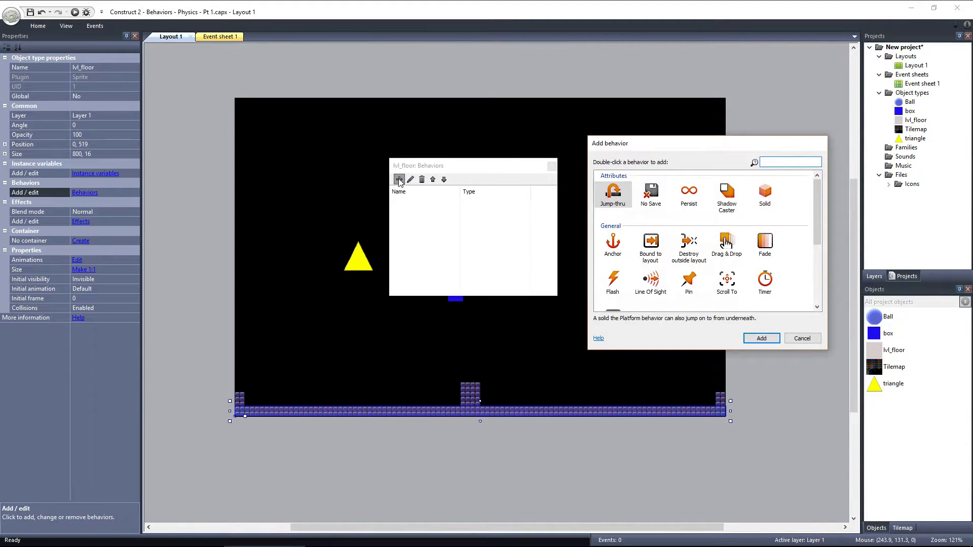
scroll("down", 3)
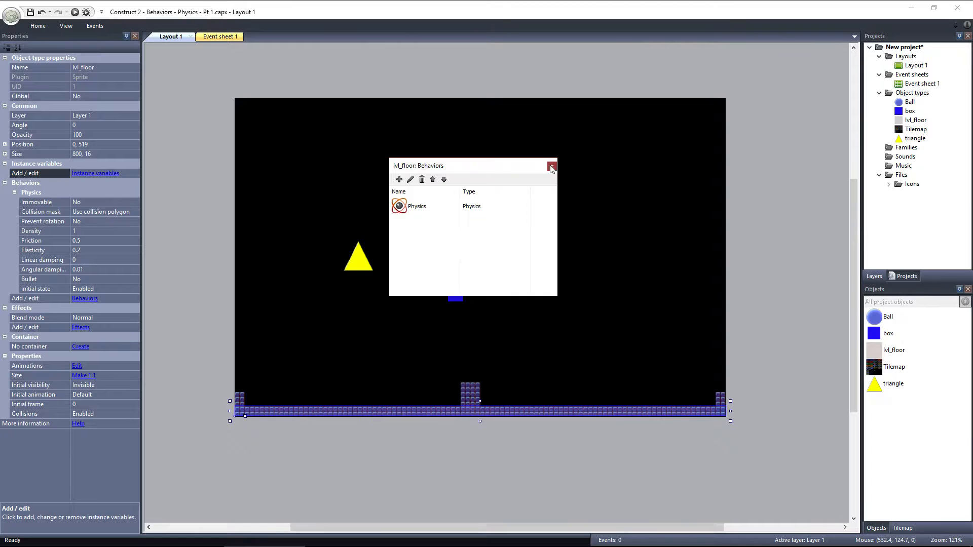
left_click(551, 165)
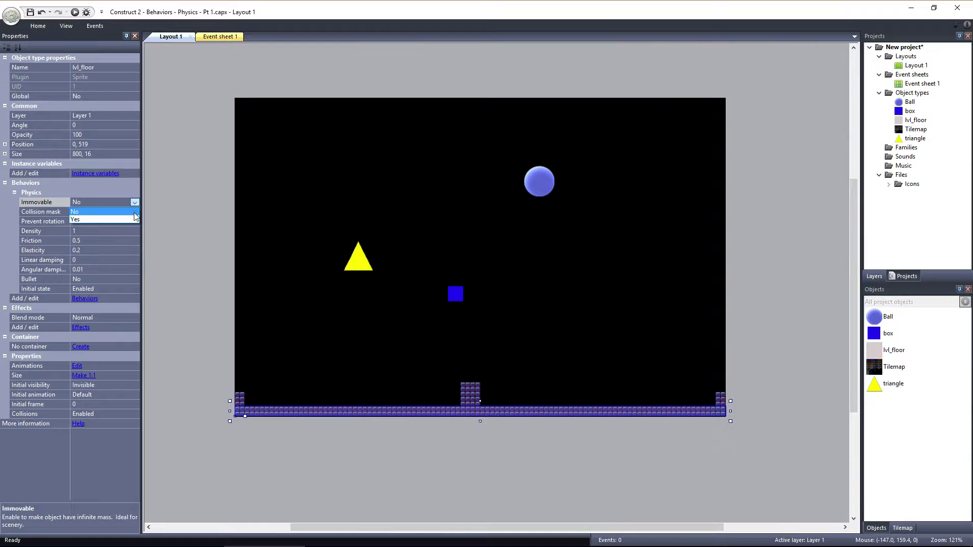
left_click(76, 220)
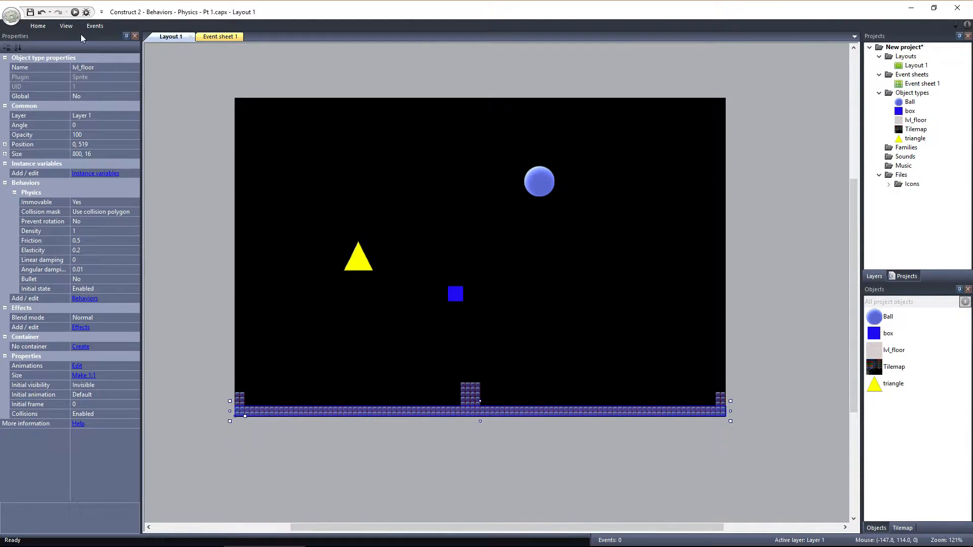
Step: Run the preview in Opera, close Speed Dial, watch the box fall, then close the preview
left_click(74, 12)
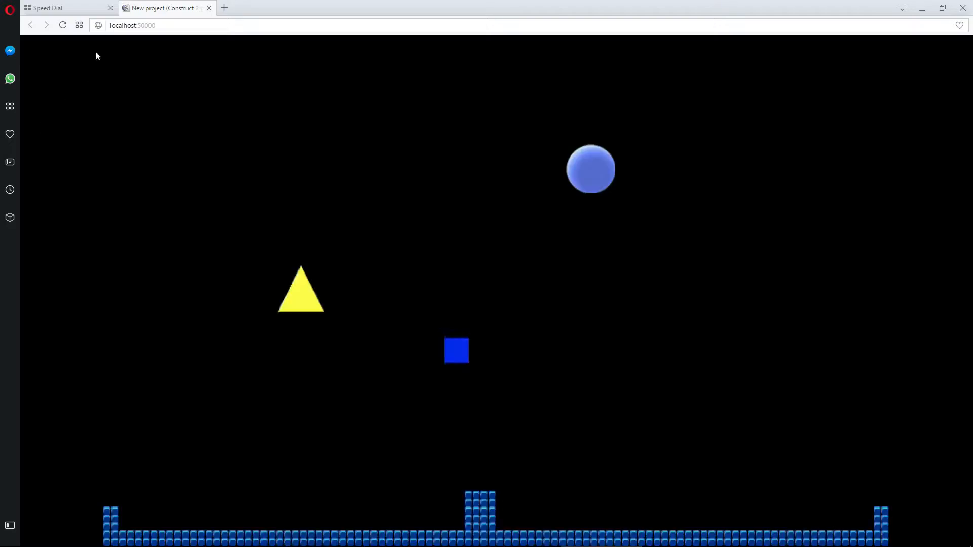
mouse_move(112, 12)
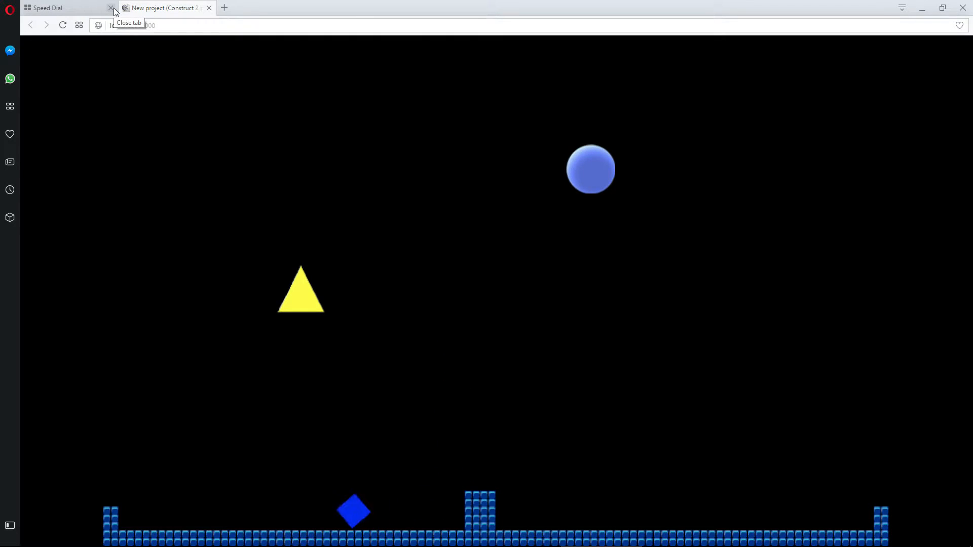
left_click(111, 7)
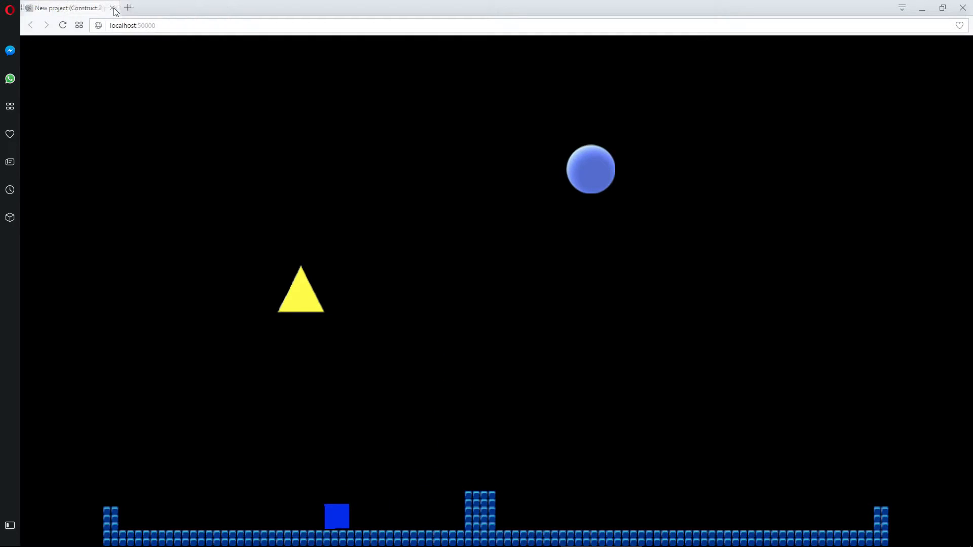
mouse_move(113, 7)
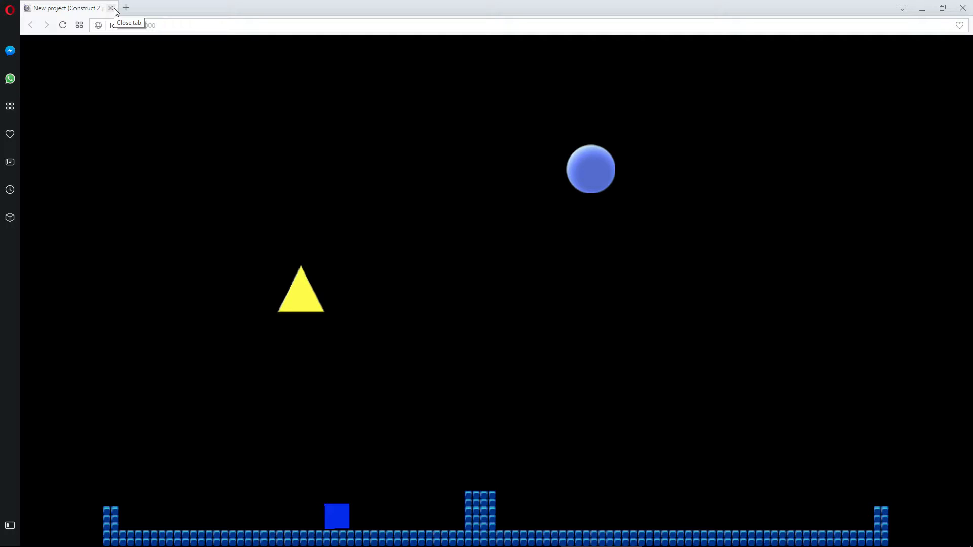
left_click(112, 7)
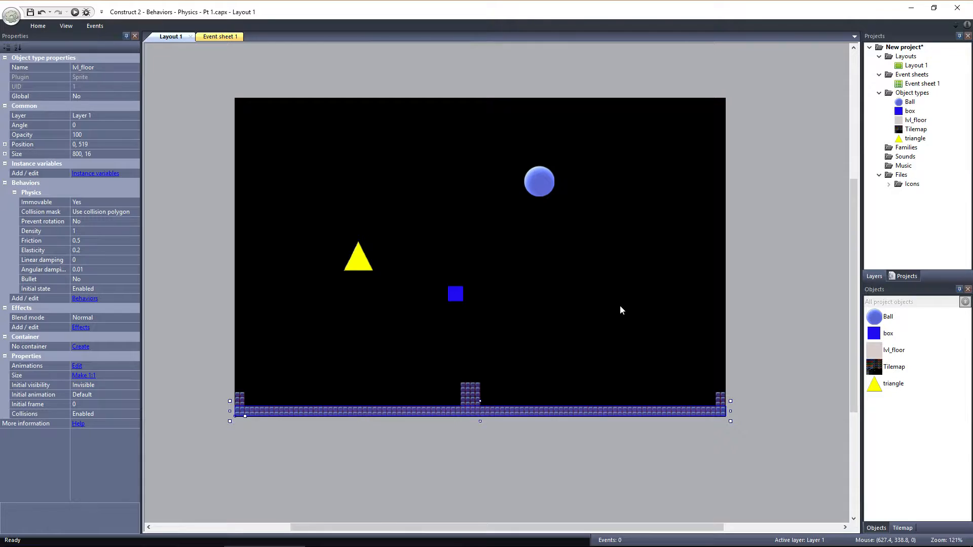
Step: Add the Physics behavior to the Ball and run the layout preview
left_click(538, 180)
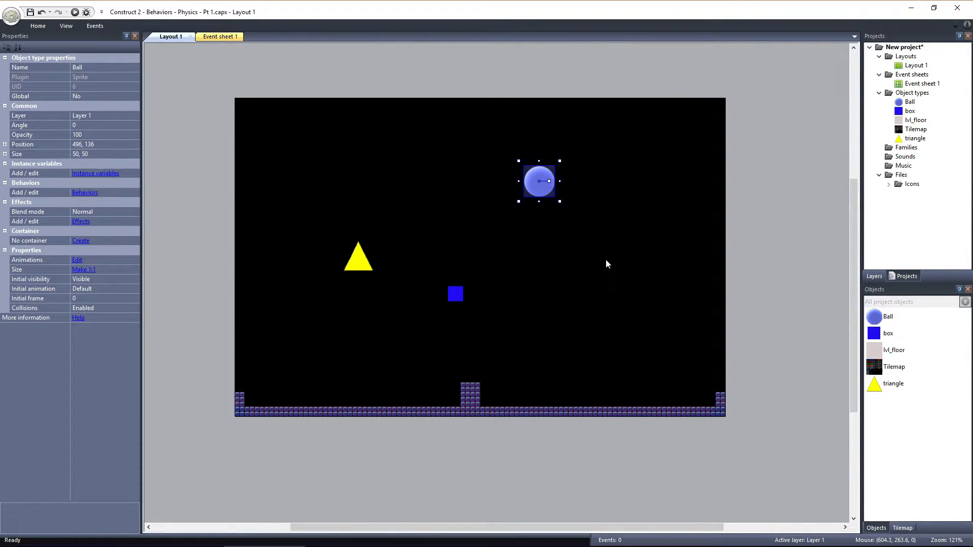
mouse_move(192, 207)
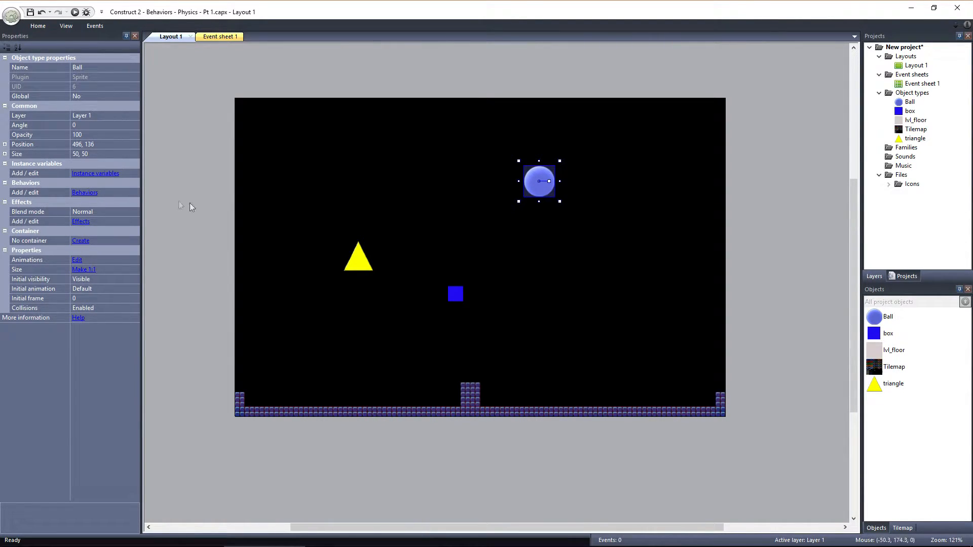
left_click(84, 193)
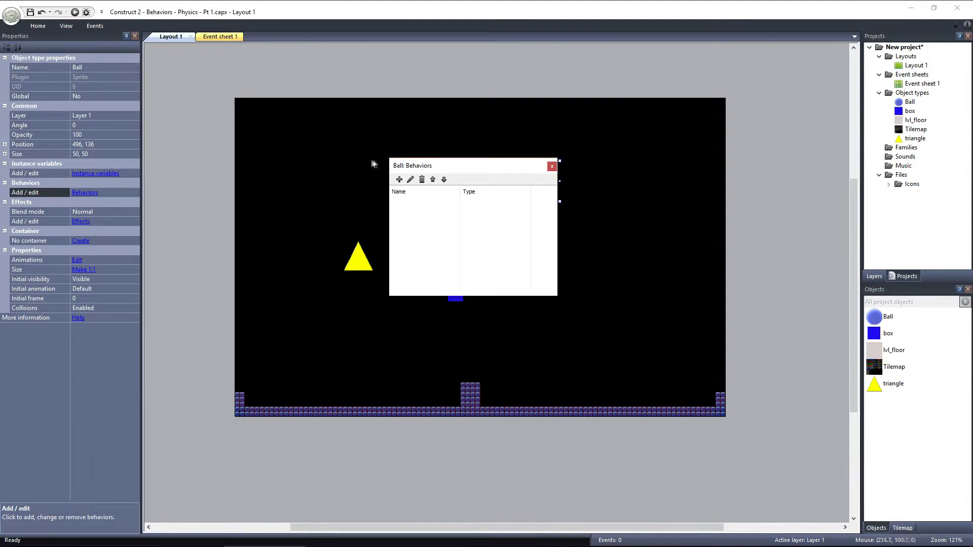
left_click(399, 179)
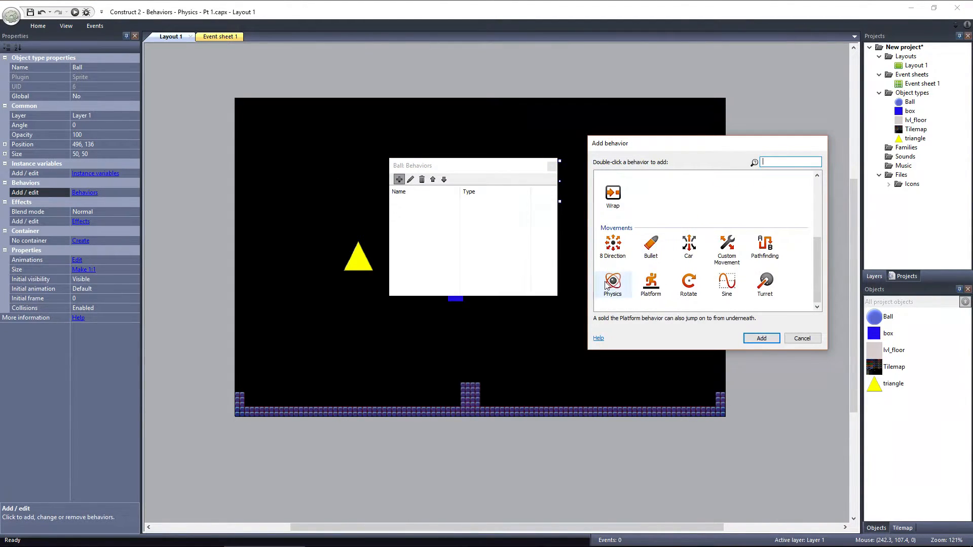
double_click(611, 283)
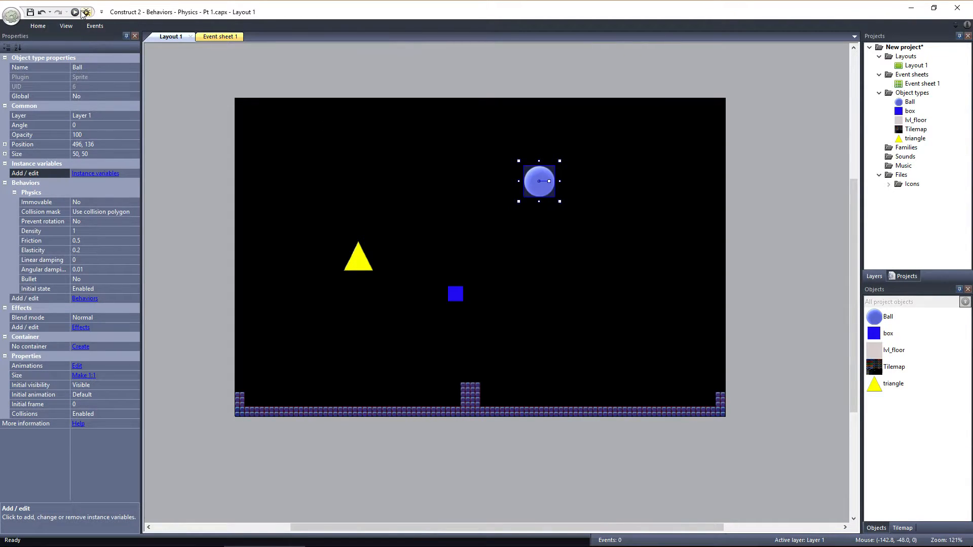
left_click(74, 12)
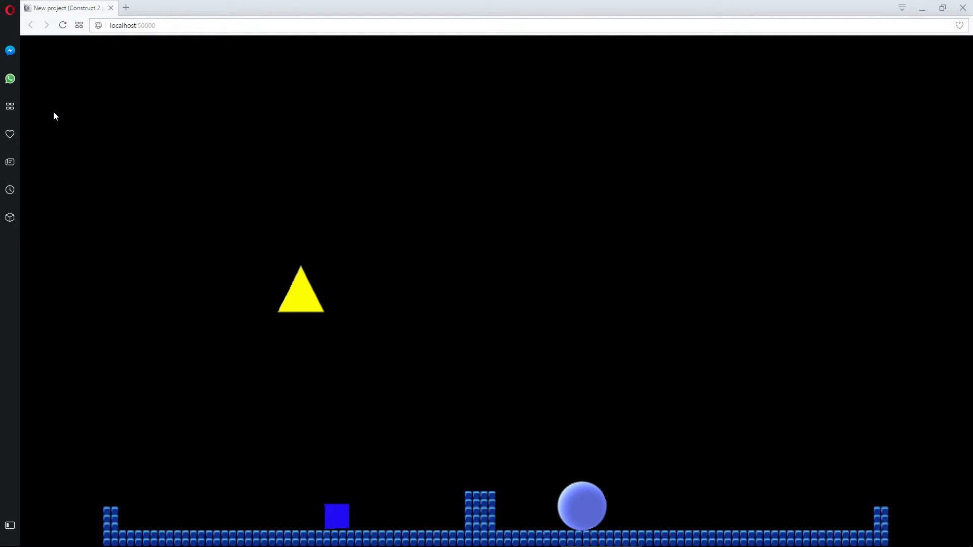
mouse_move(111, 12)
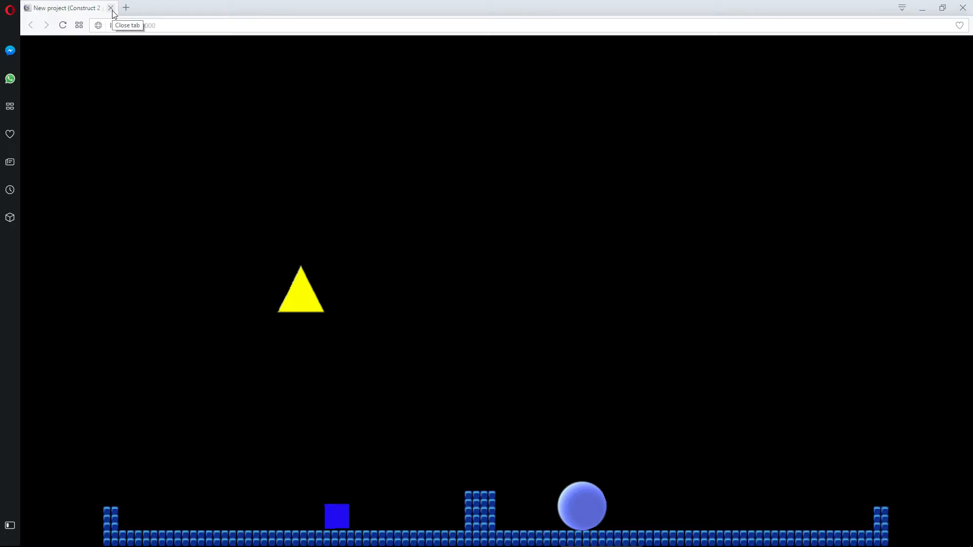
Step: Close the Opera preview tab once the ball and box rest on the floor
left_click(112, 8)
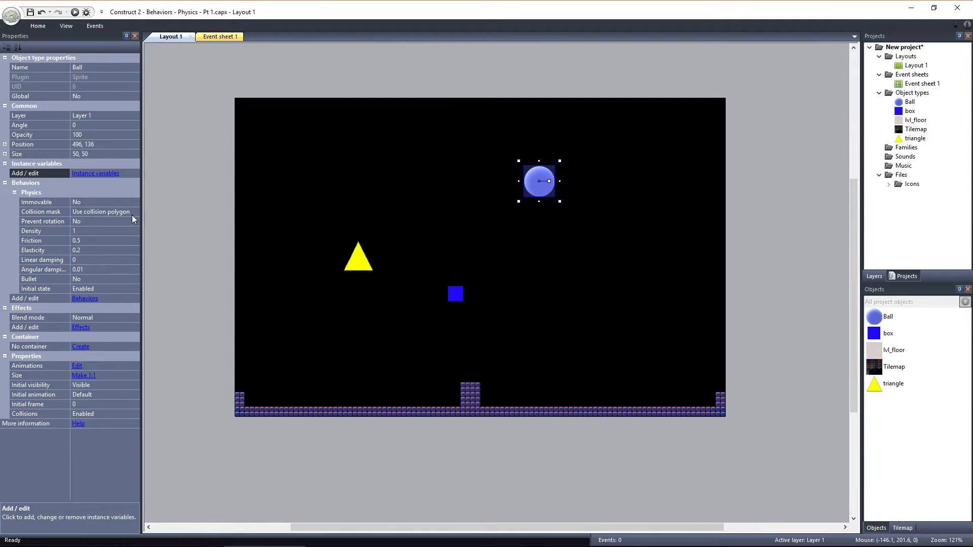
left_click(134, 212)
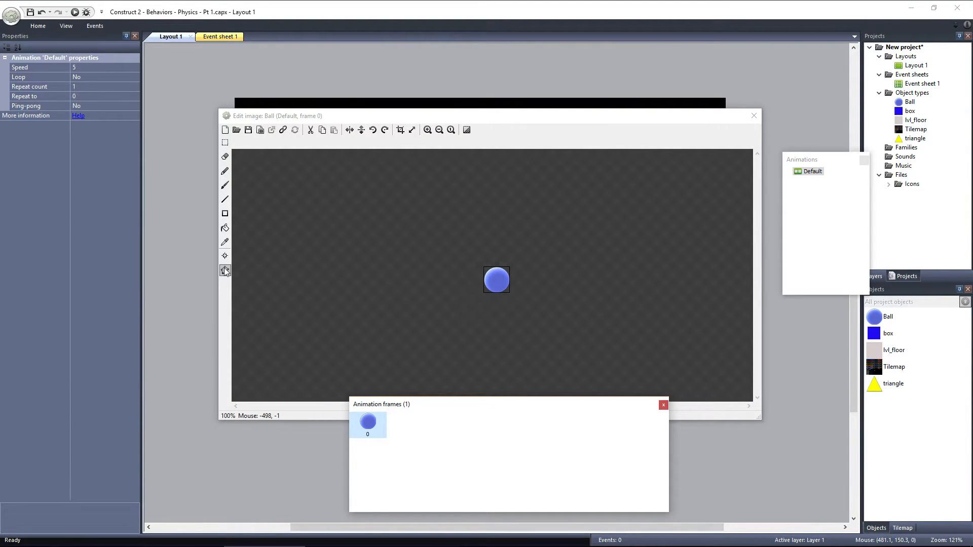
left_click(225, 270)
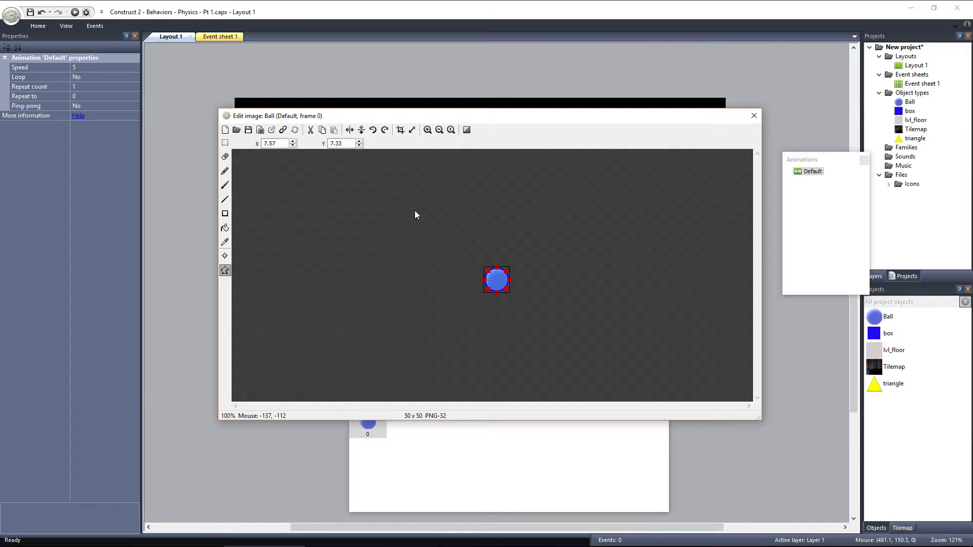
mouse_move(549, 295)
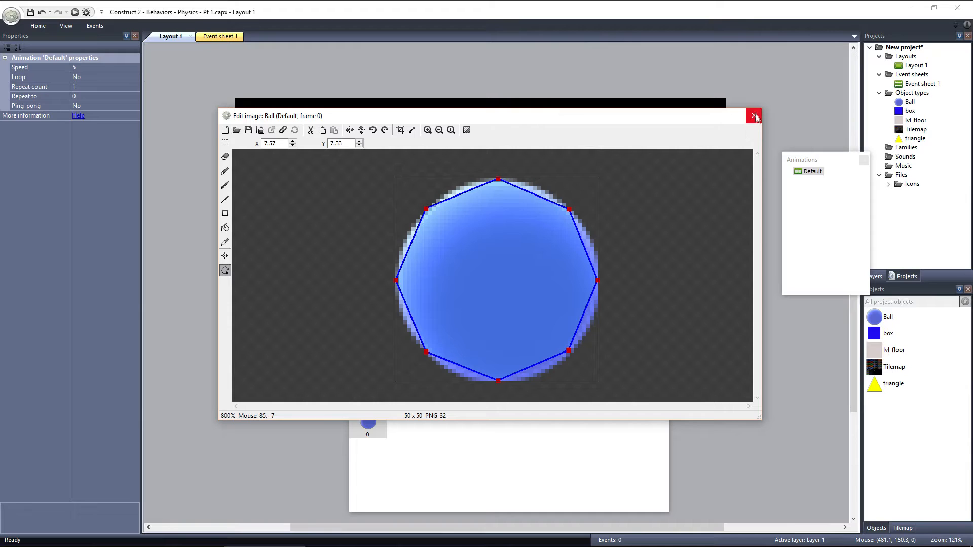
left_click(754, 116)
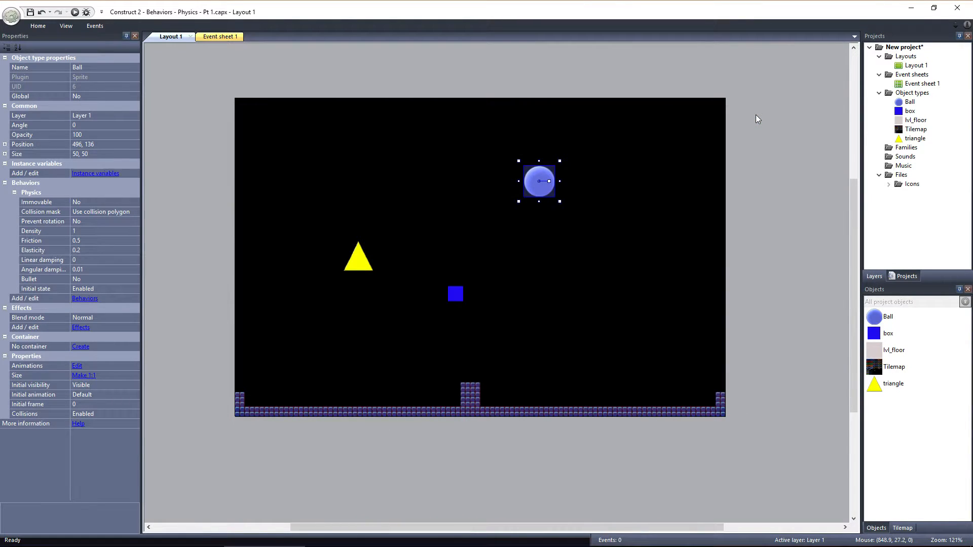
Step: Set the Ball's Physics collision mask to Circle, then select the triangle
left_click(135, 212)
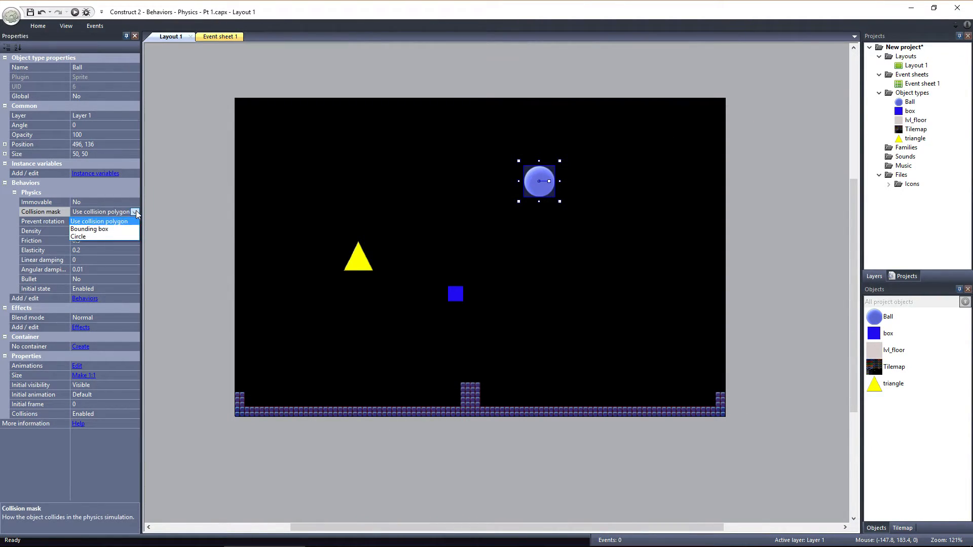
left_click(78, 236)
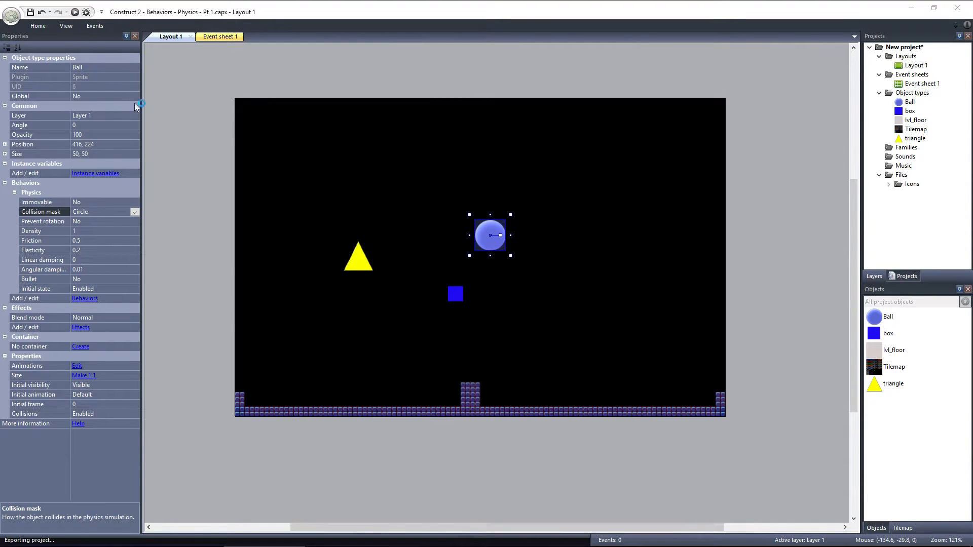
left_click(74, 12)
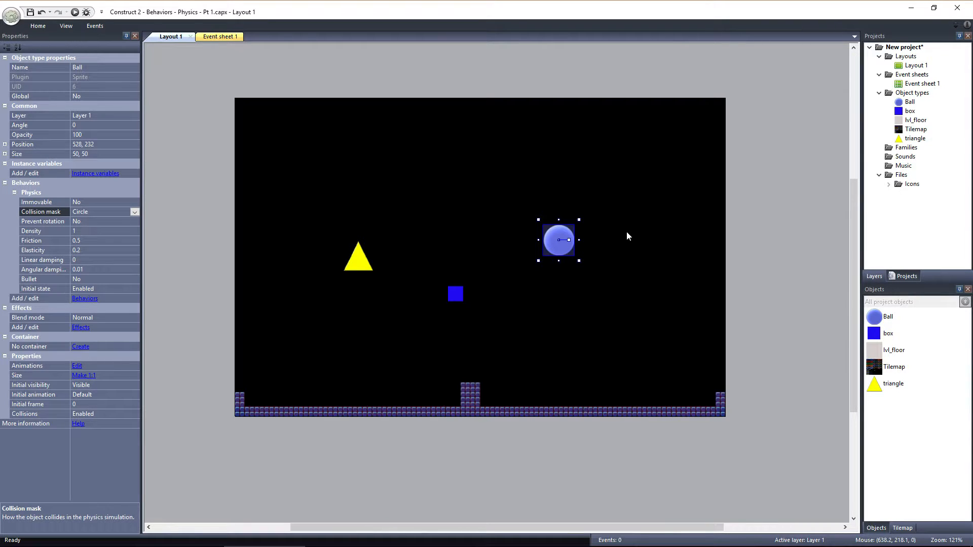
left_click(358, 256)
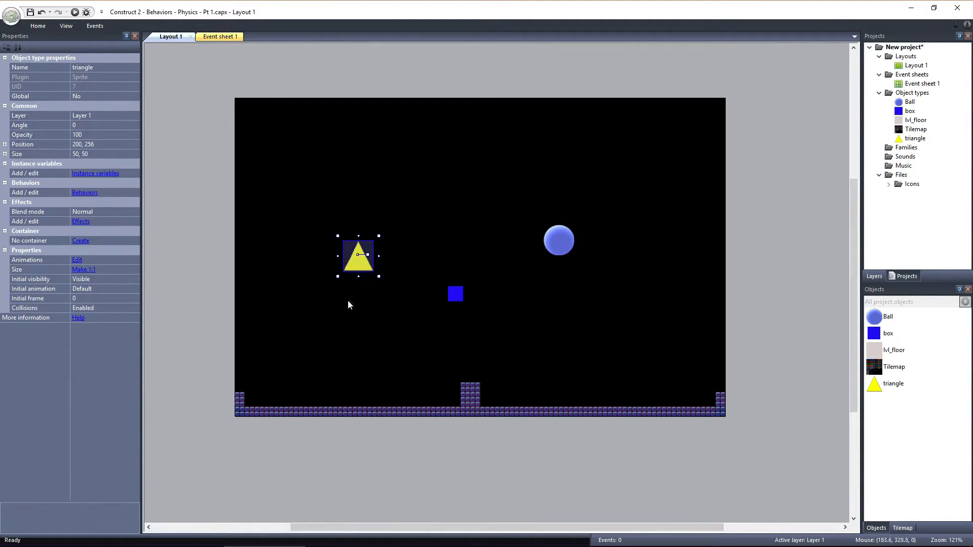
Step: Add Physics to the triangle and check its collision polygon in the image editor
left_click(84, 193)
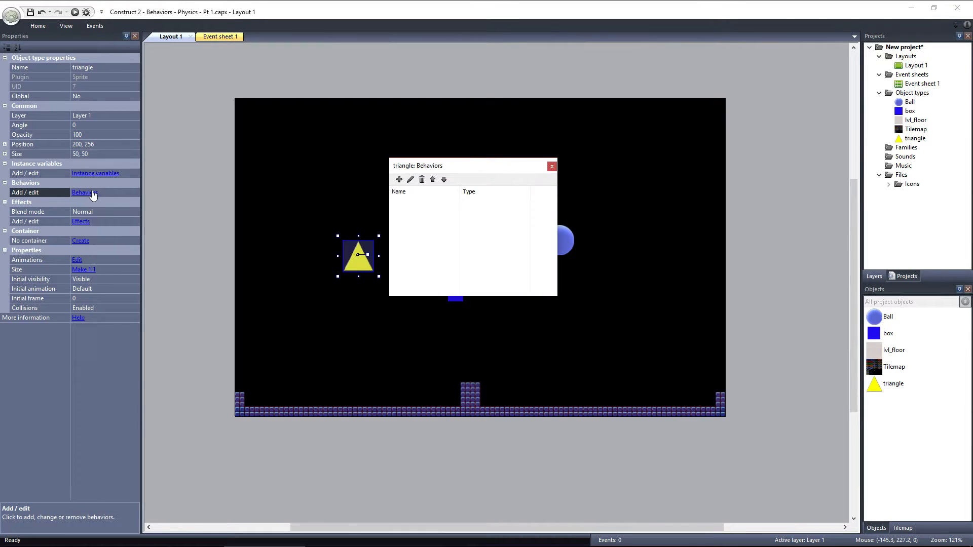
left_click(399, 179)
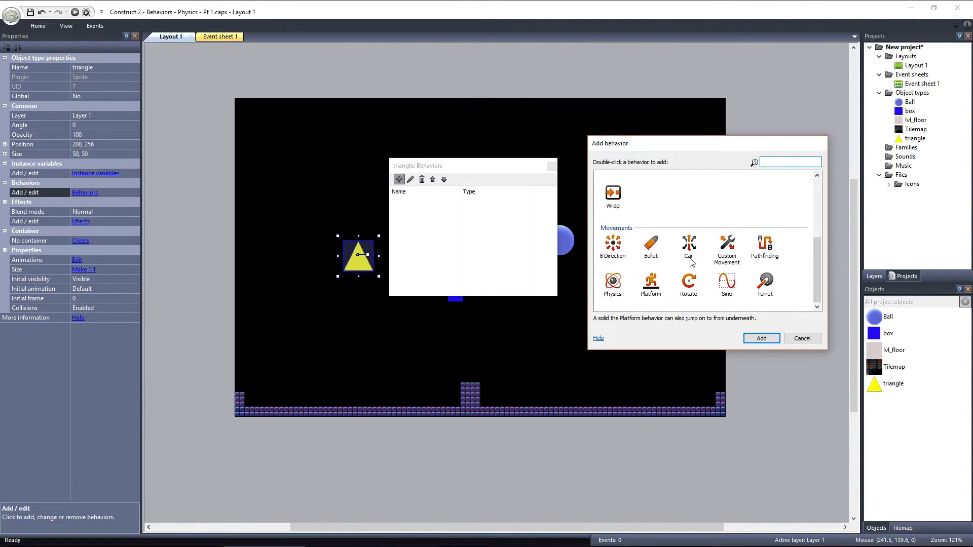
double_click(612, 281)
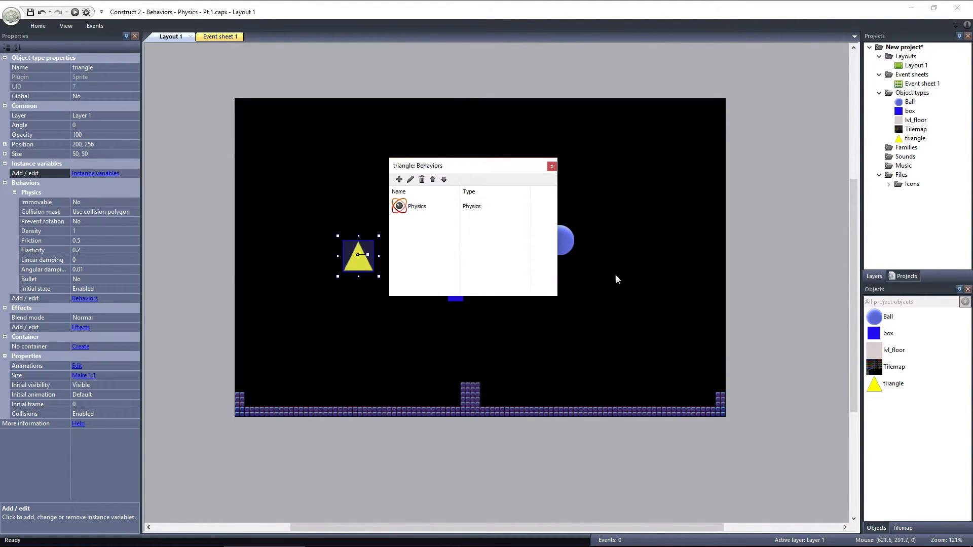
left_click(550, 165)
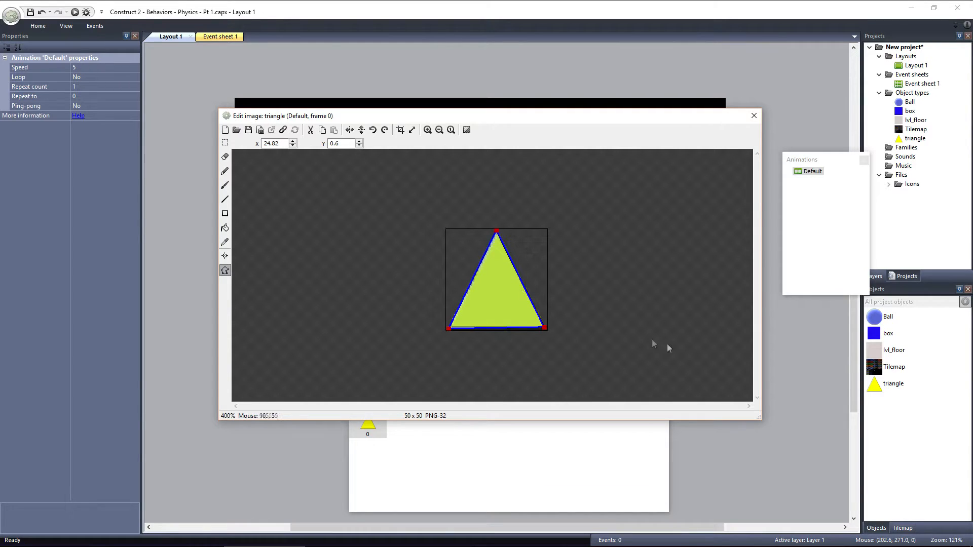
mouse_move(693, 355)
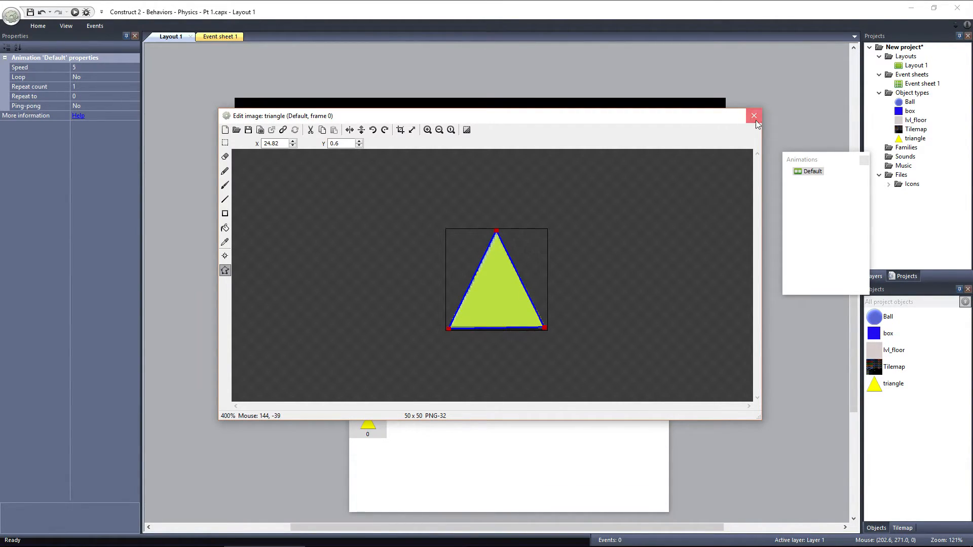
left_click(754, 116)
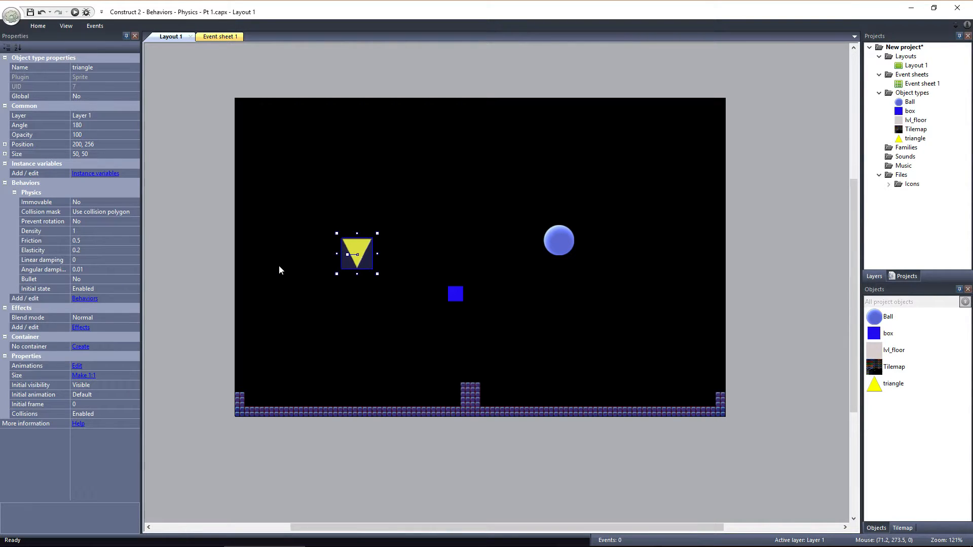
Step: Flip the triangle to 180 degrees, set its collision mask to Bounding box, and run the preview
left_click(74, 13)
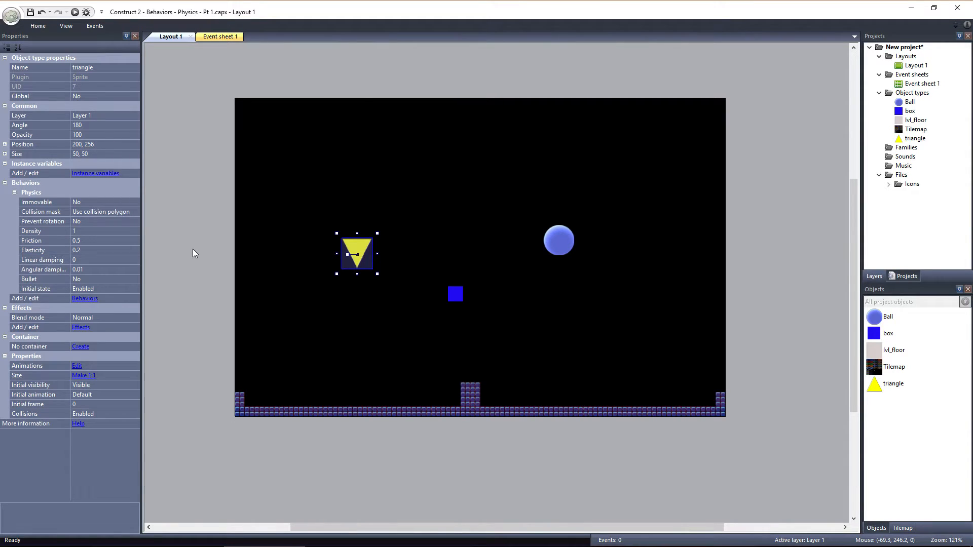
left_click(102, 212)
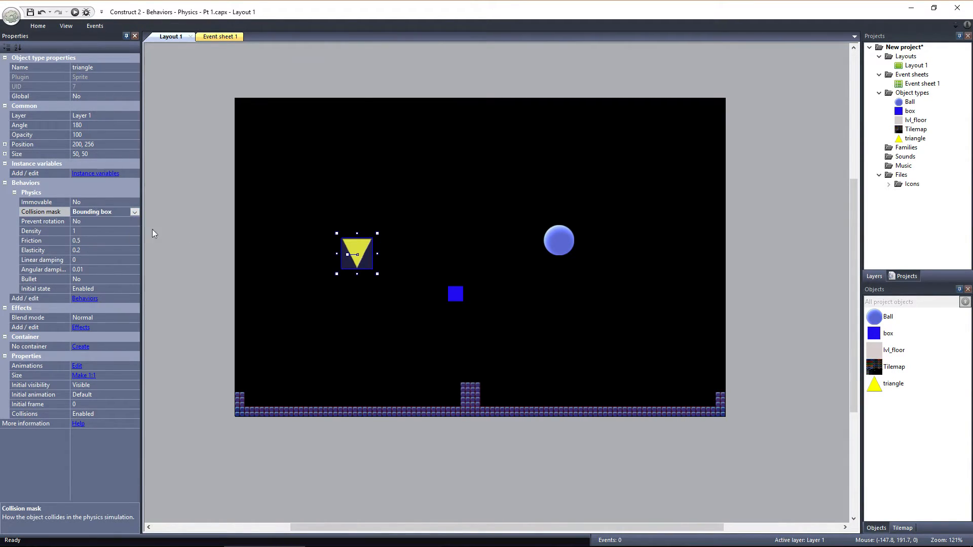
left_click(74, 12)
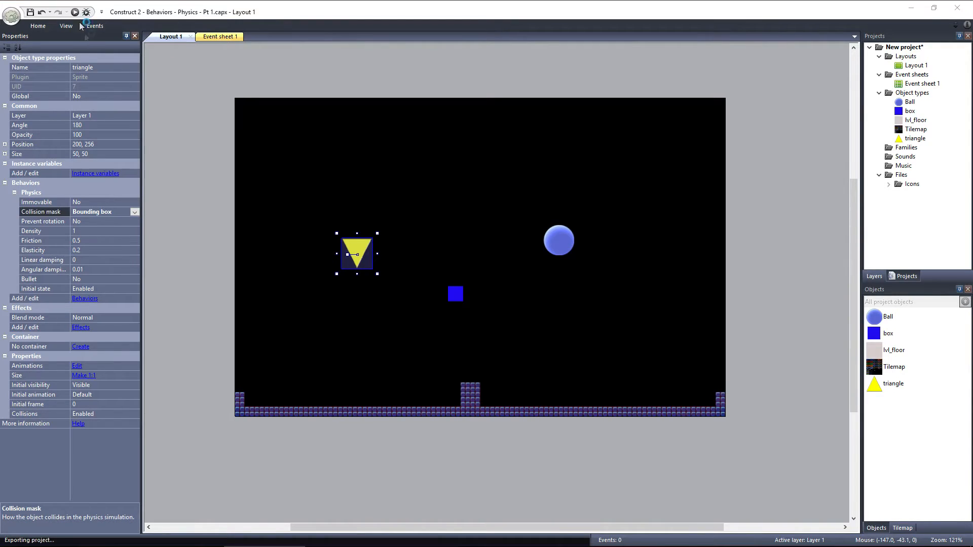
left_click(74, 12)
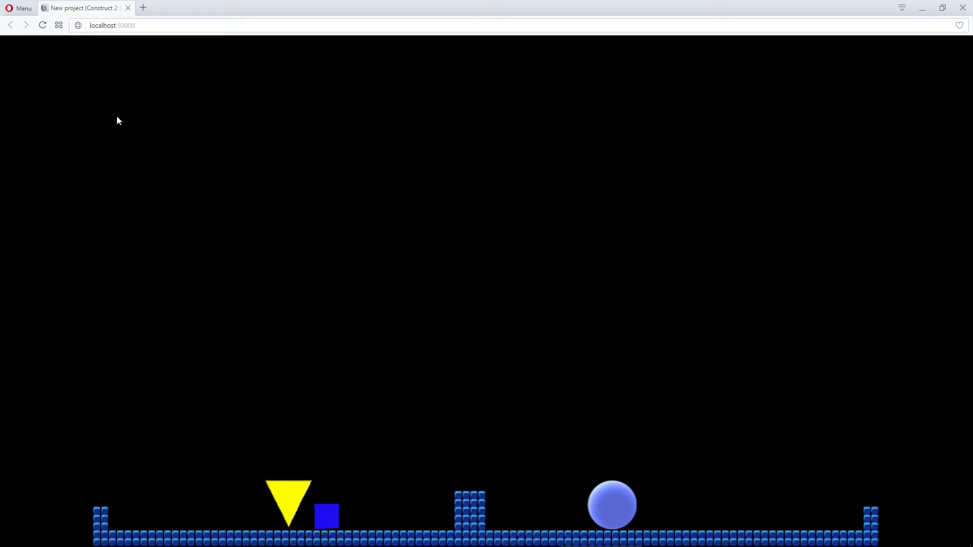
mouse_move(150, 59)
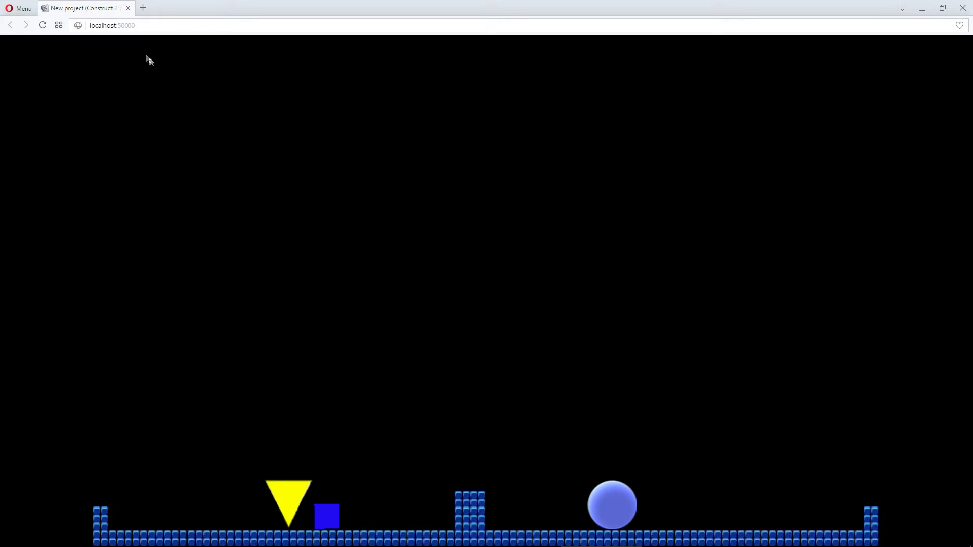
mouse_move(164, 103)
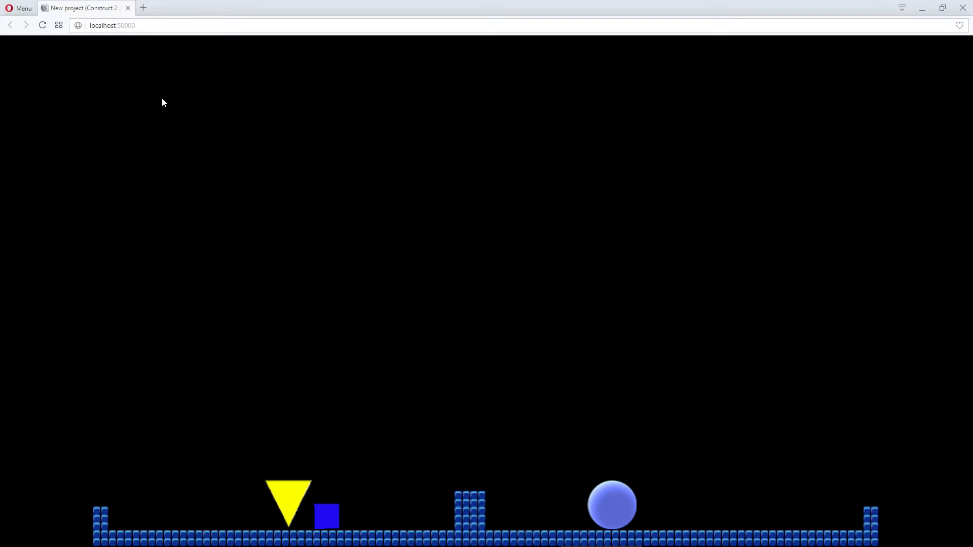
mouse_move(316, 538)
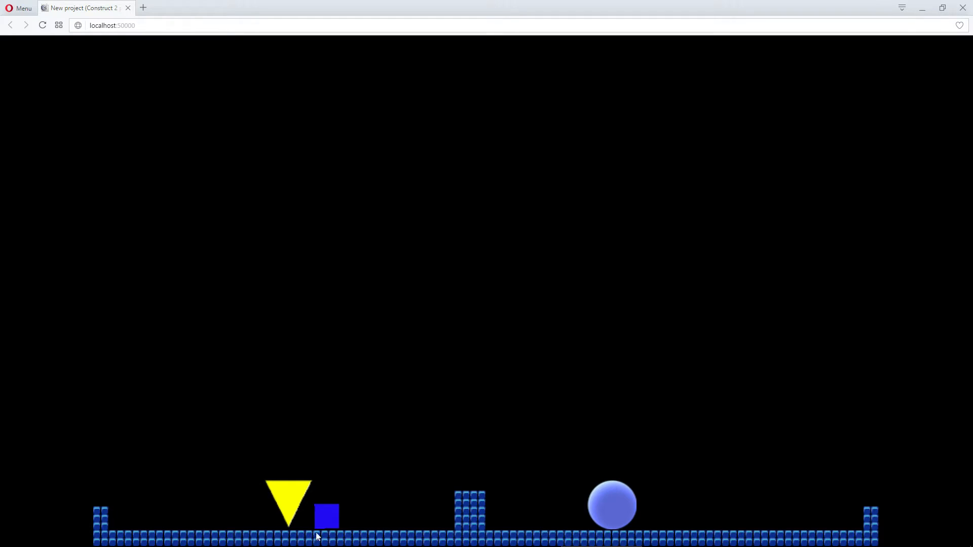
mouse_move(203, 399)
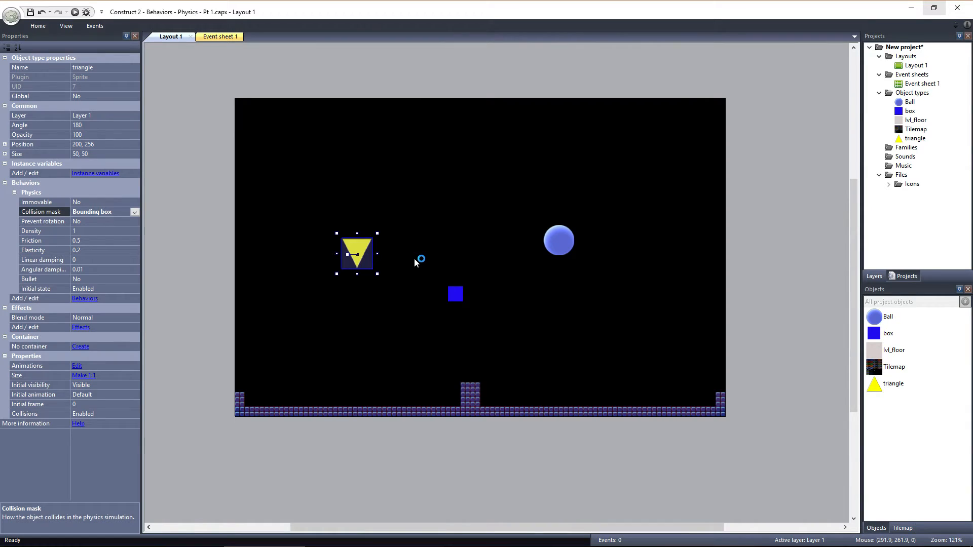
Step: Set the box's Physics Prevent rotation to Yes and preview it landing upright
left_click(455, 294)
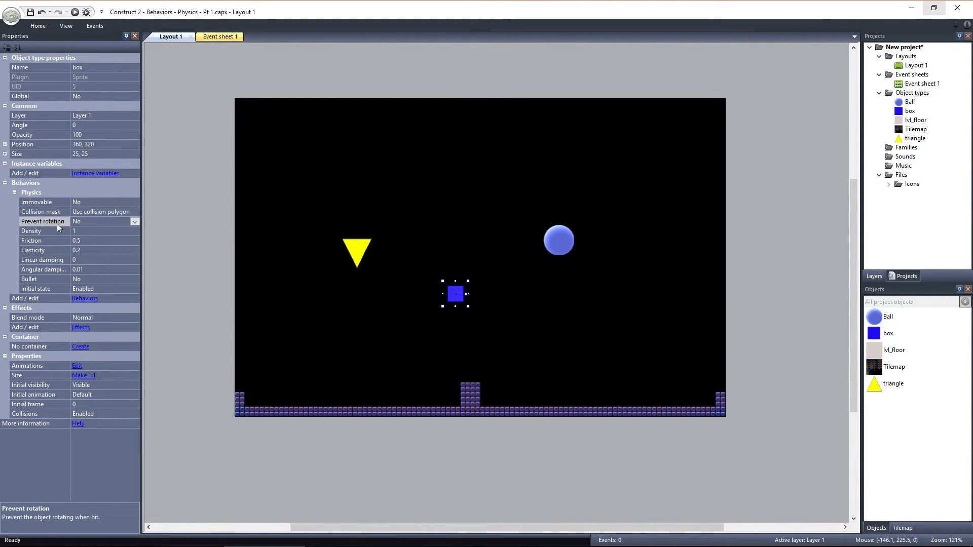
mouse_move(165, 267)
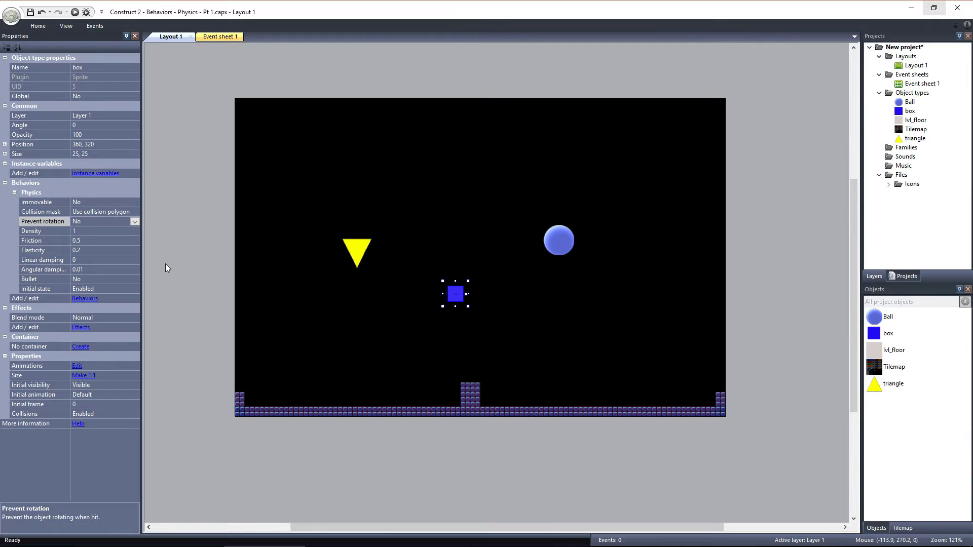
mouse_move(138, 232)
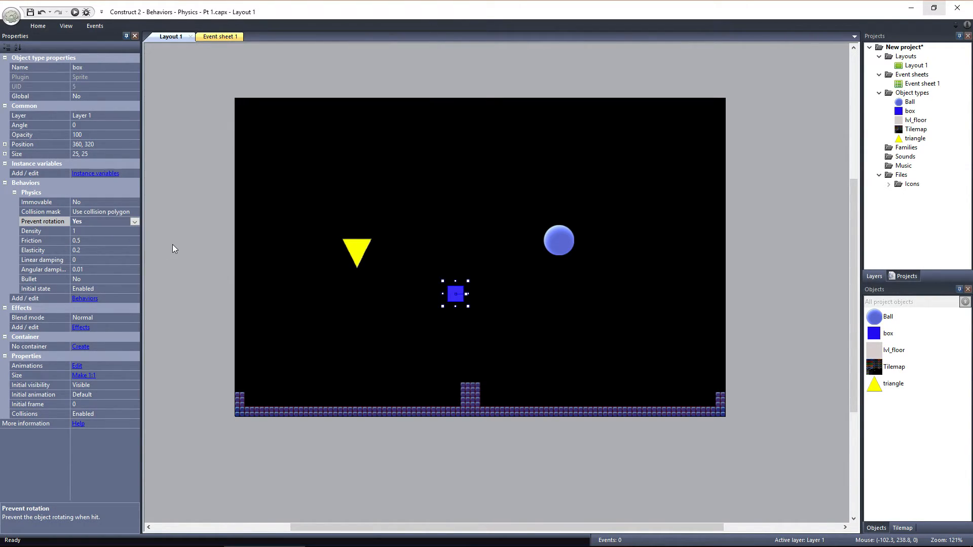
left_click(74, 12)
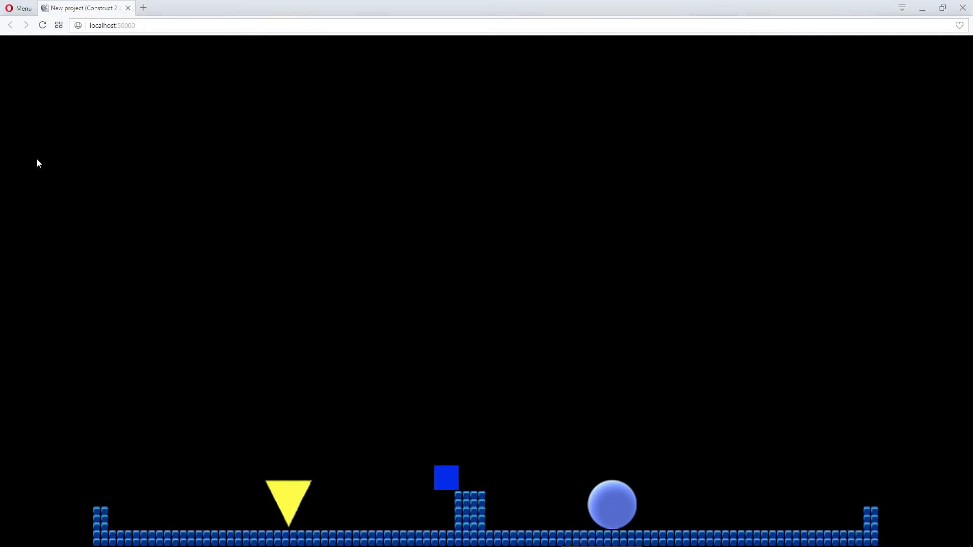
mouse_move(122, 53)
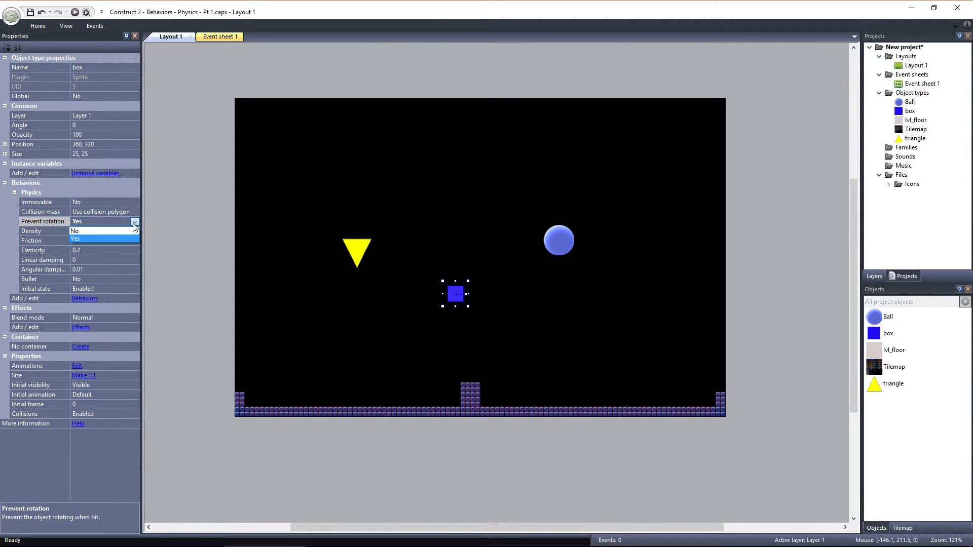
Step: Set the box's Prevent rotation back to No, Friction to 1, and run the preview
left_click(93, 232)
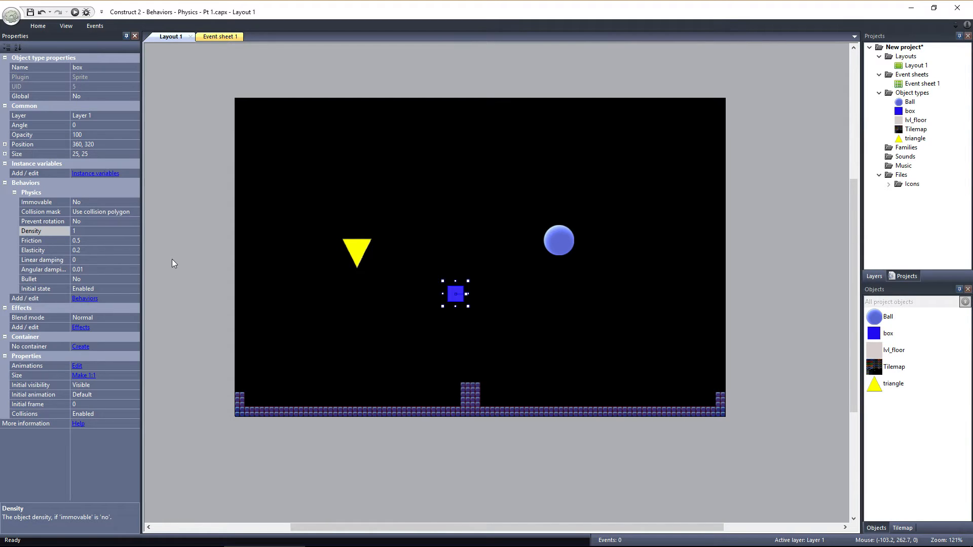
left_click(32, 240)
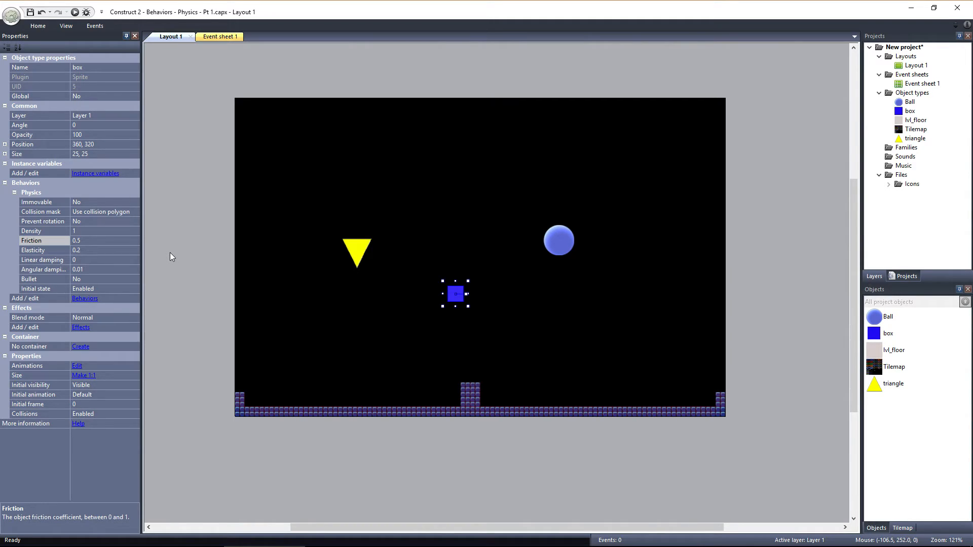
left_click(93, 241)
type("1")
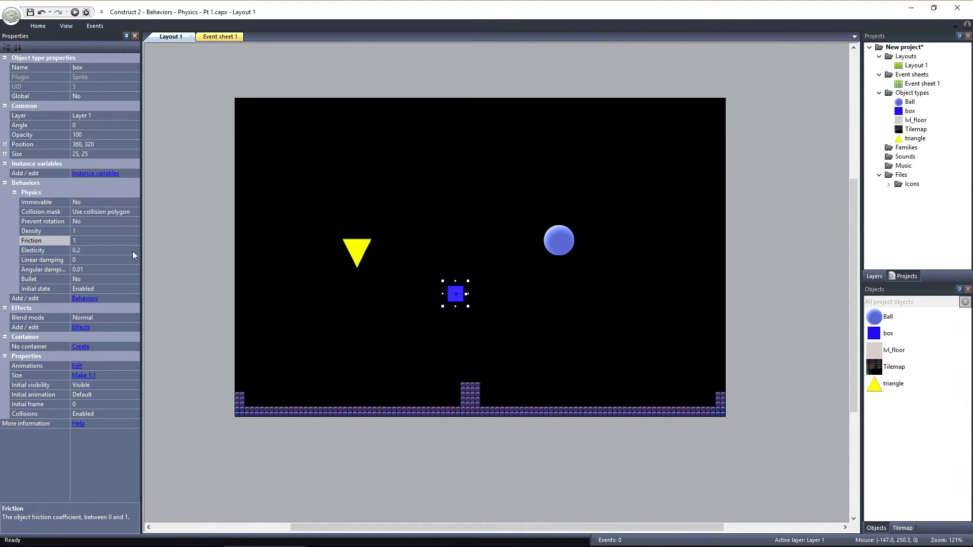
mouse_move(333, 260)
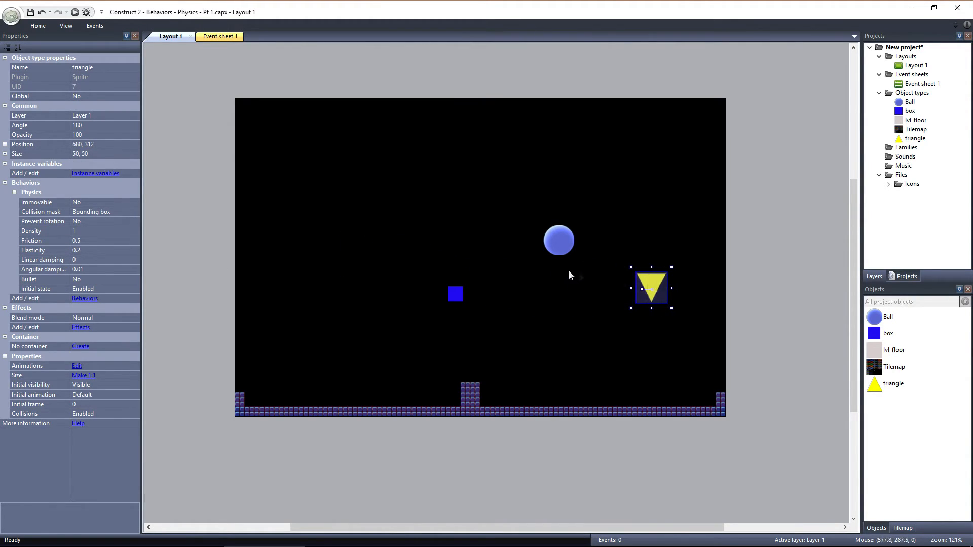
left_click(74, 13)
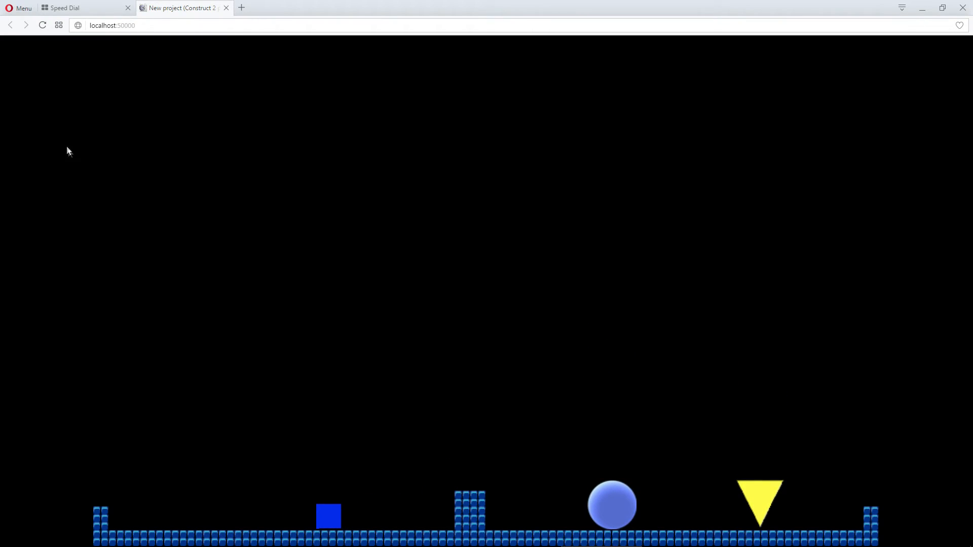
mouse_move(228, 9)
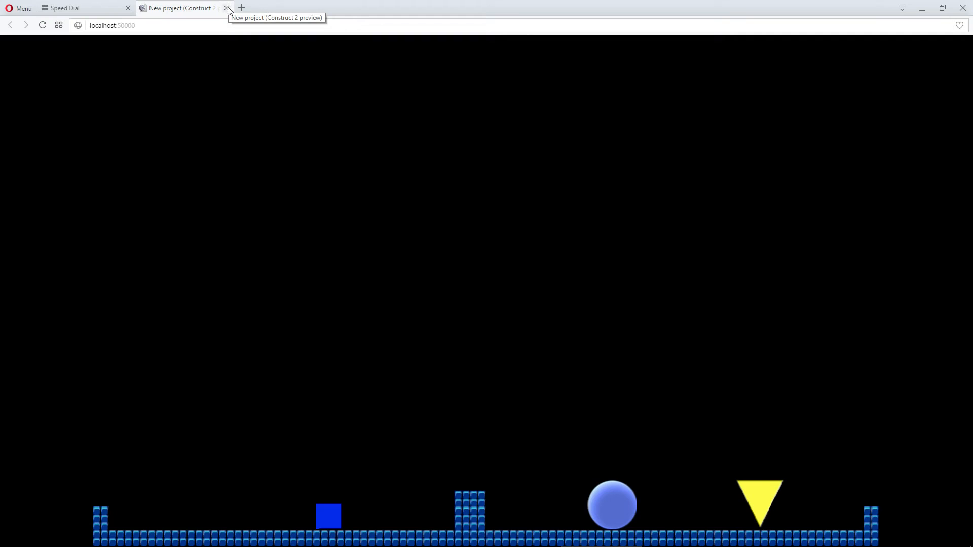
Step: Close the Opera preview showing the triangle resting on the floor
left_click(227, 7)
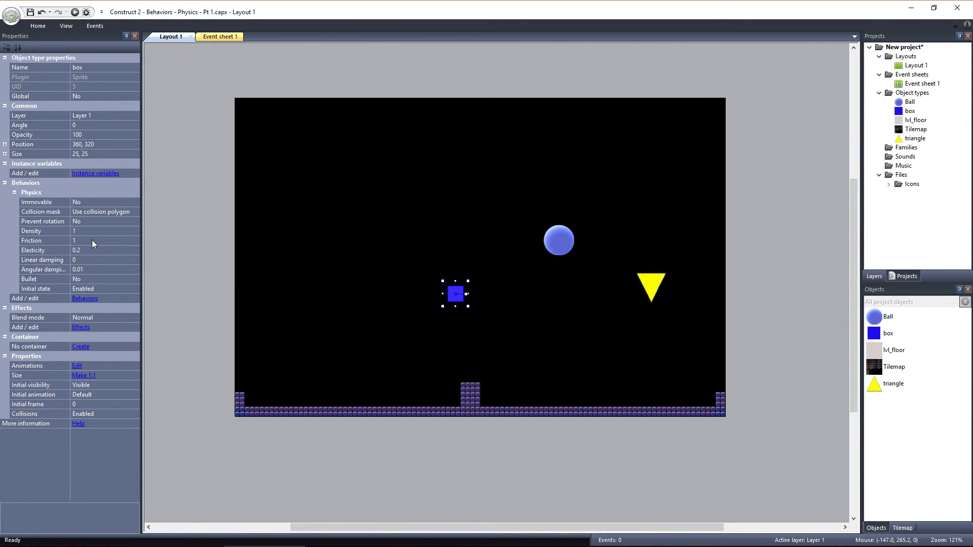
Step: Set the box's Physics friction to 0 and run the layout to preview it
left_click(104, 242)
type("0")
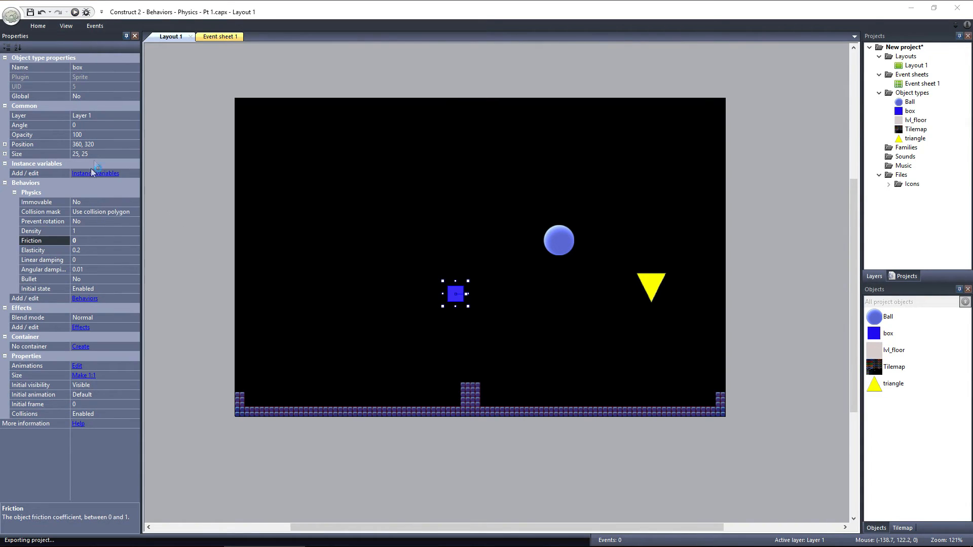
left_click(74, 12)
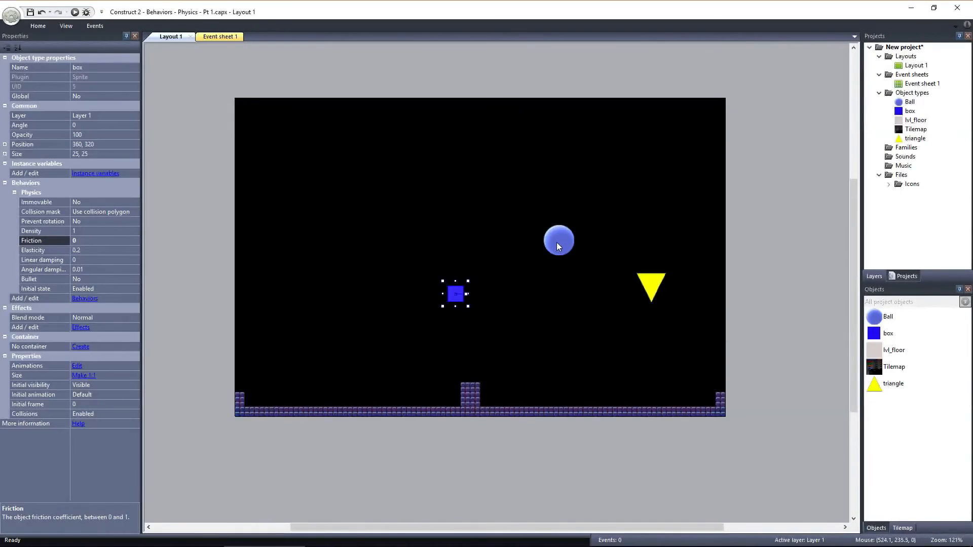
Step: Set the Ball's Physics elasticity to 0.7 and run the layout to preview the bounce
left_click(558, 241)
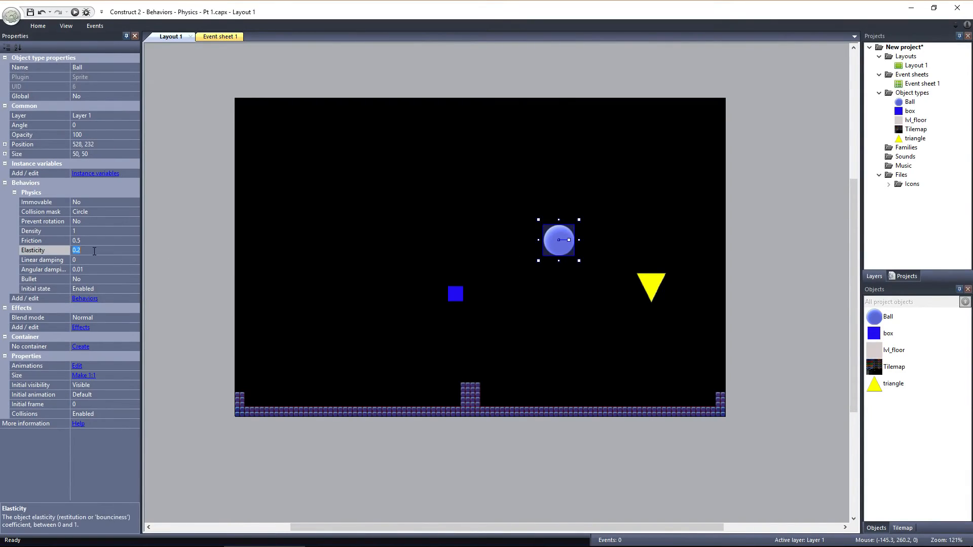
mouse_move(172, 274)
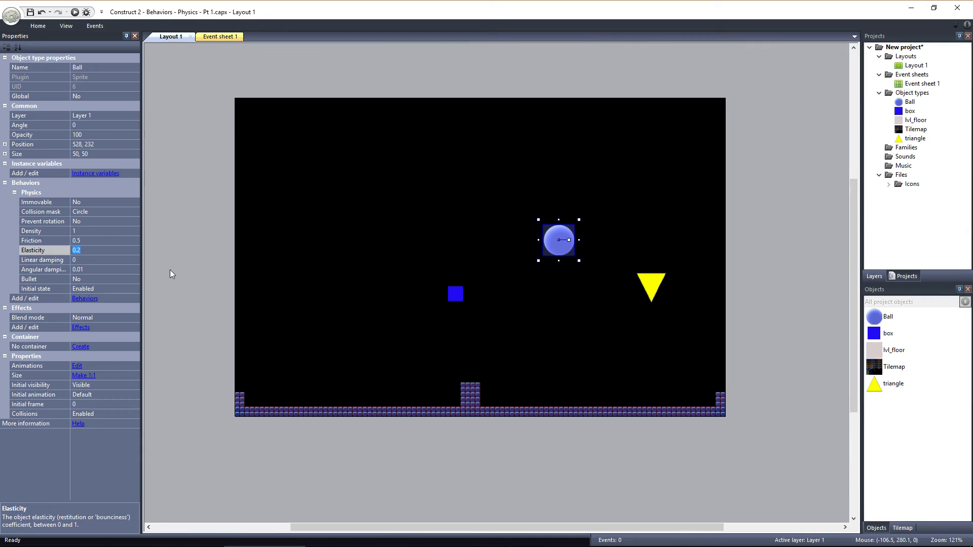
type("0.7")
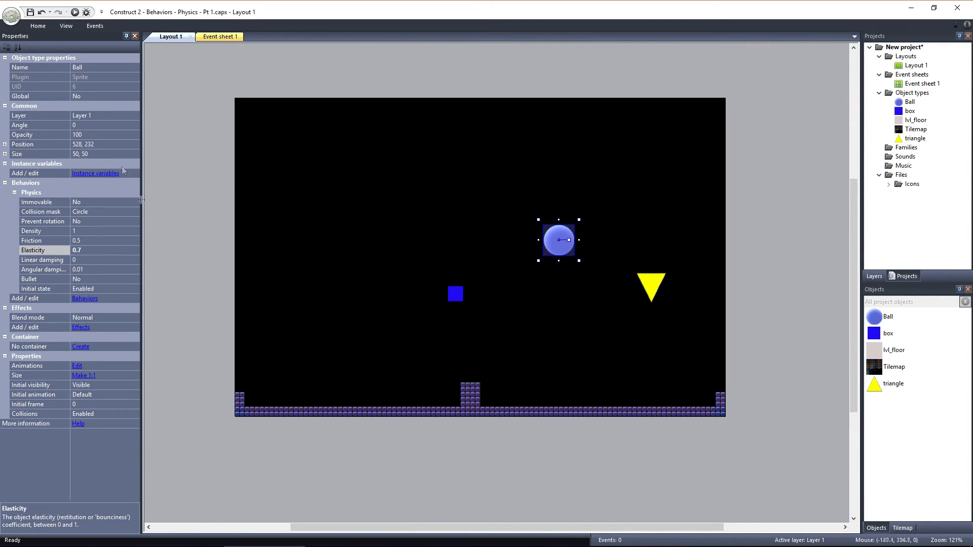
left_click(74, 12)
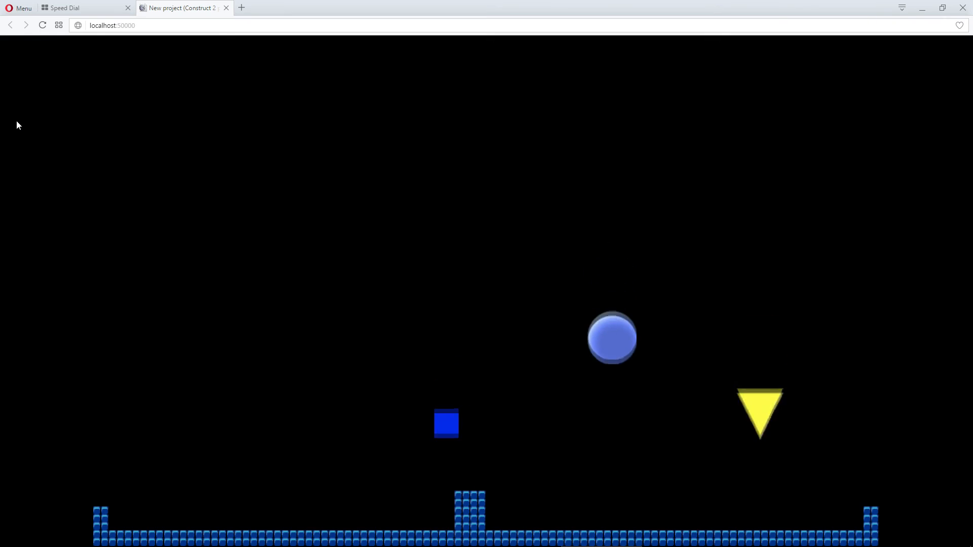